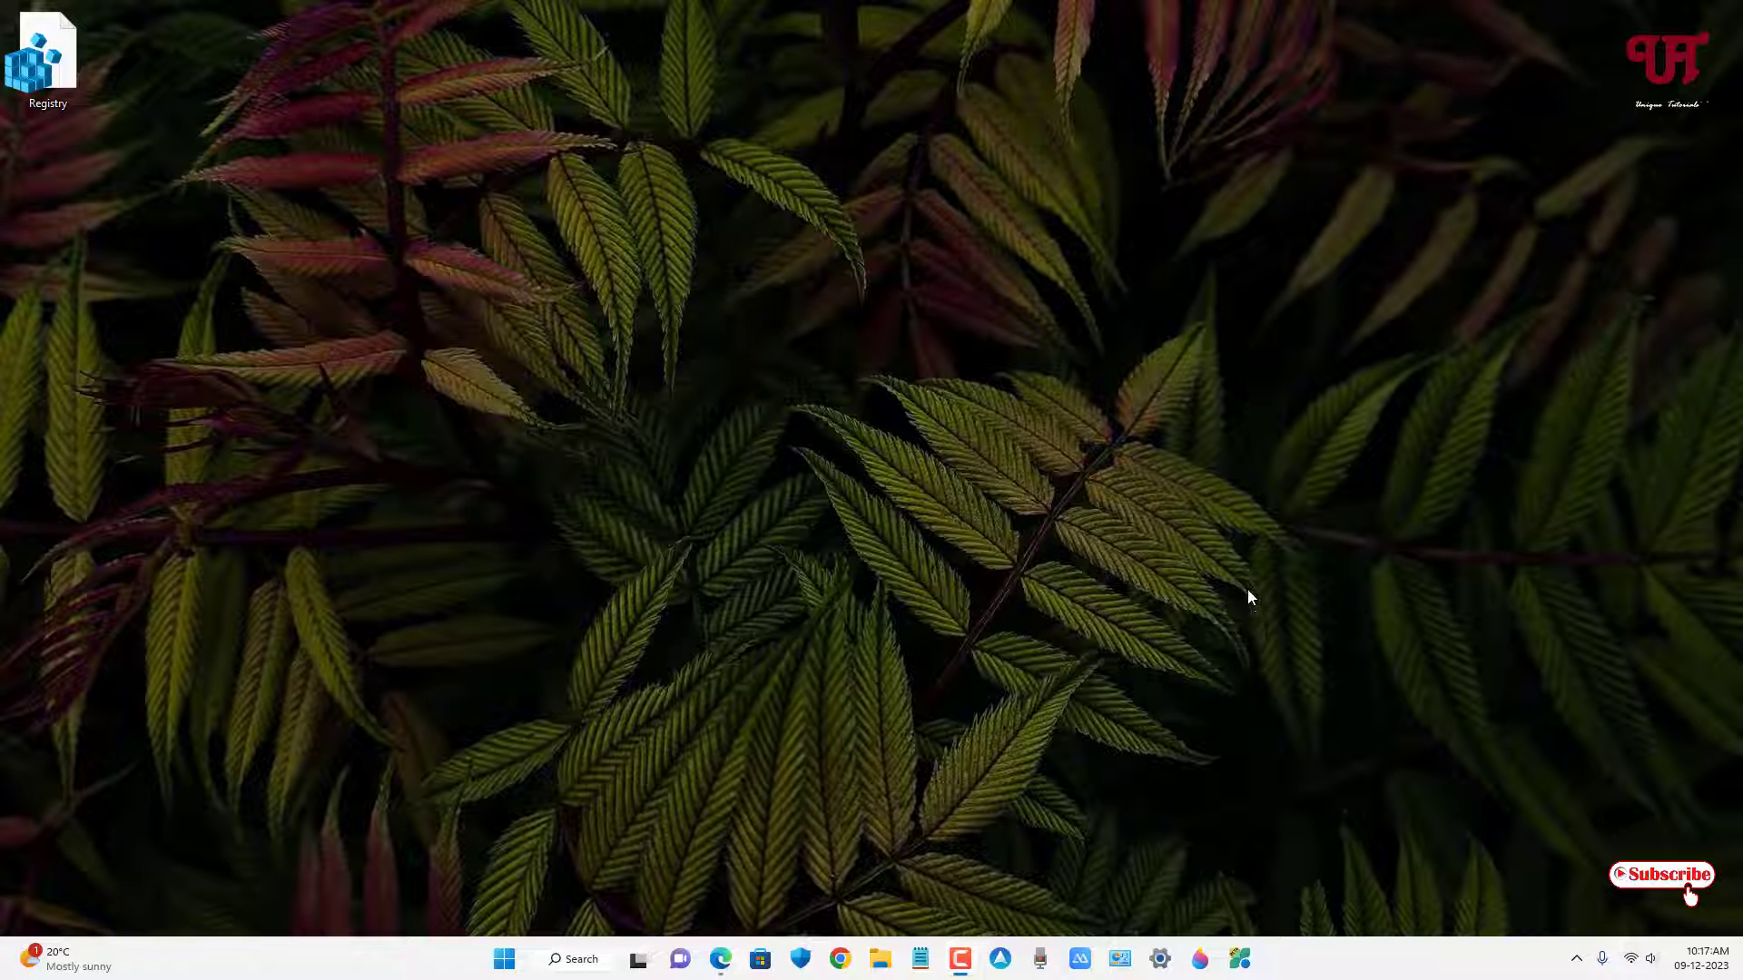
mouse_move(1081, 516)
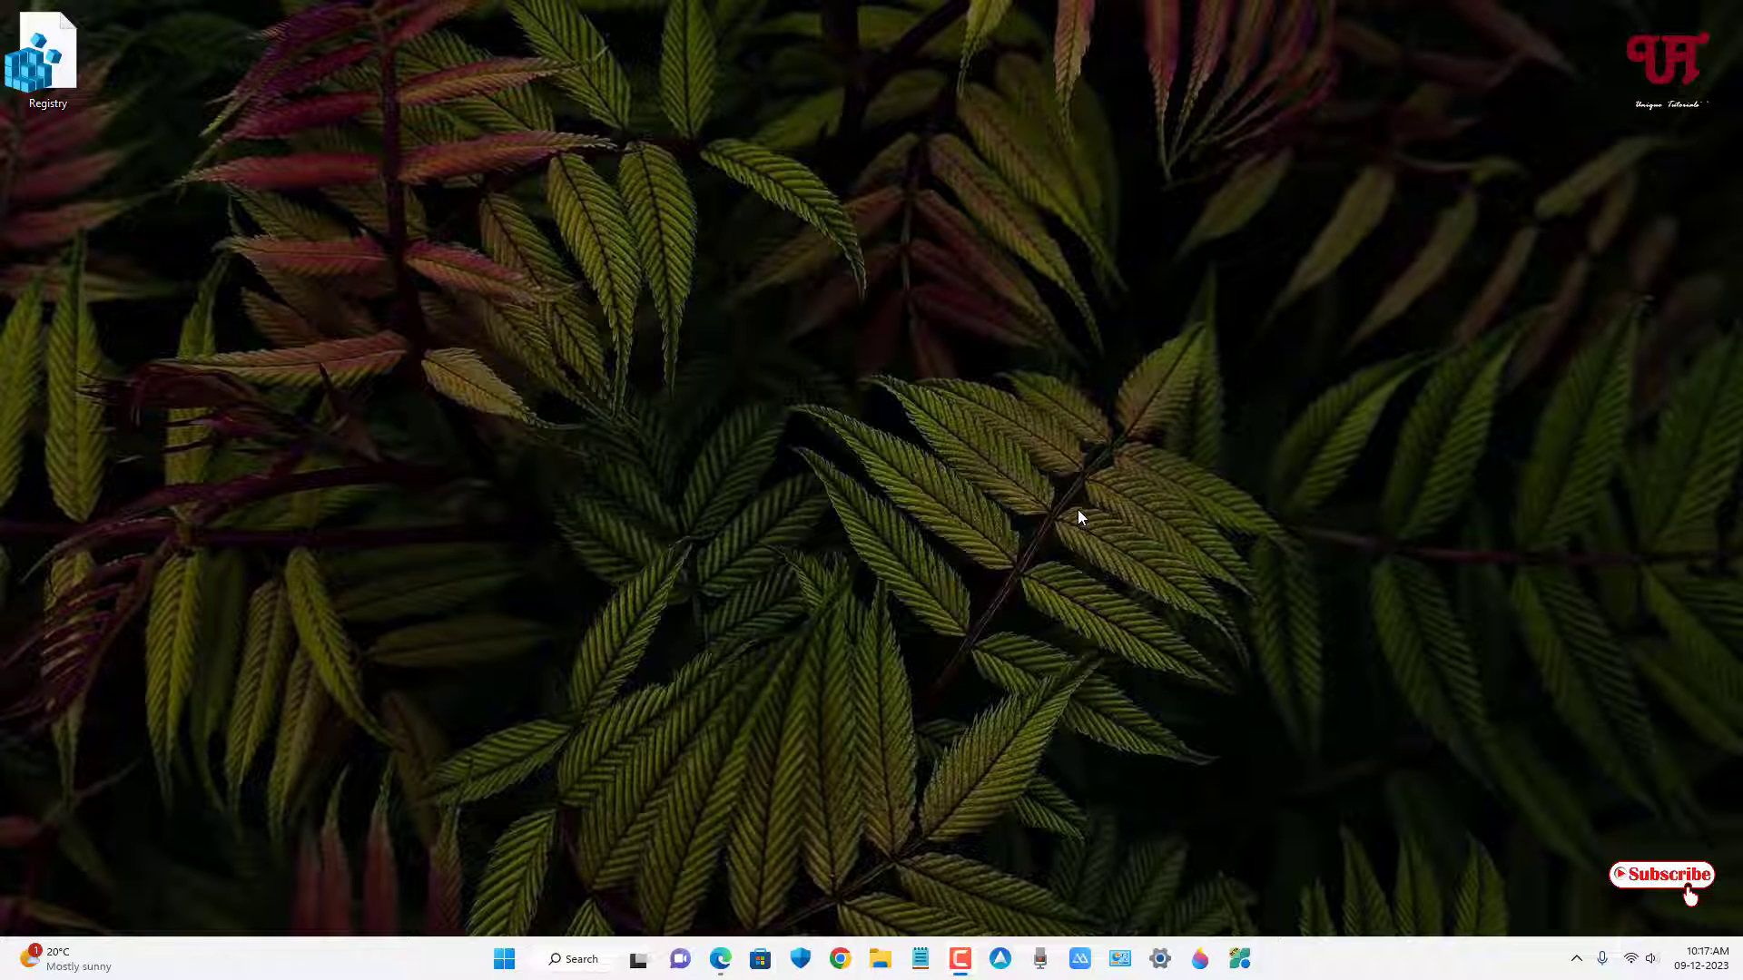
mouse_move(946, 530)
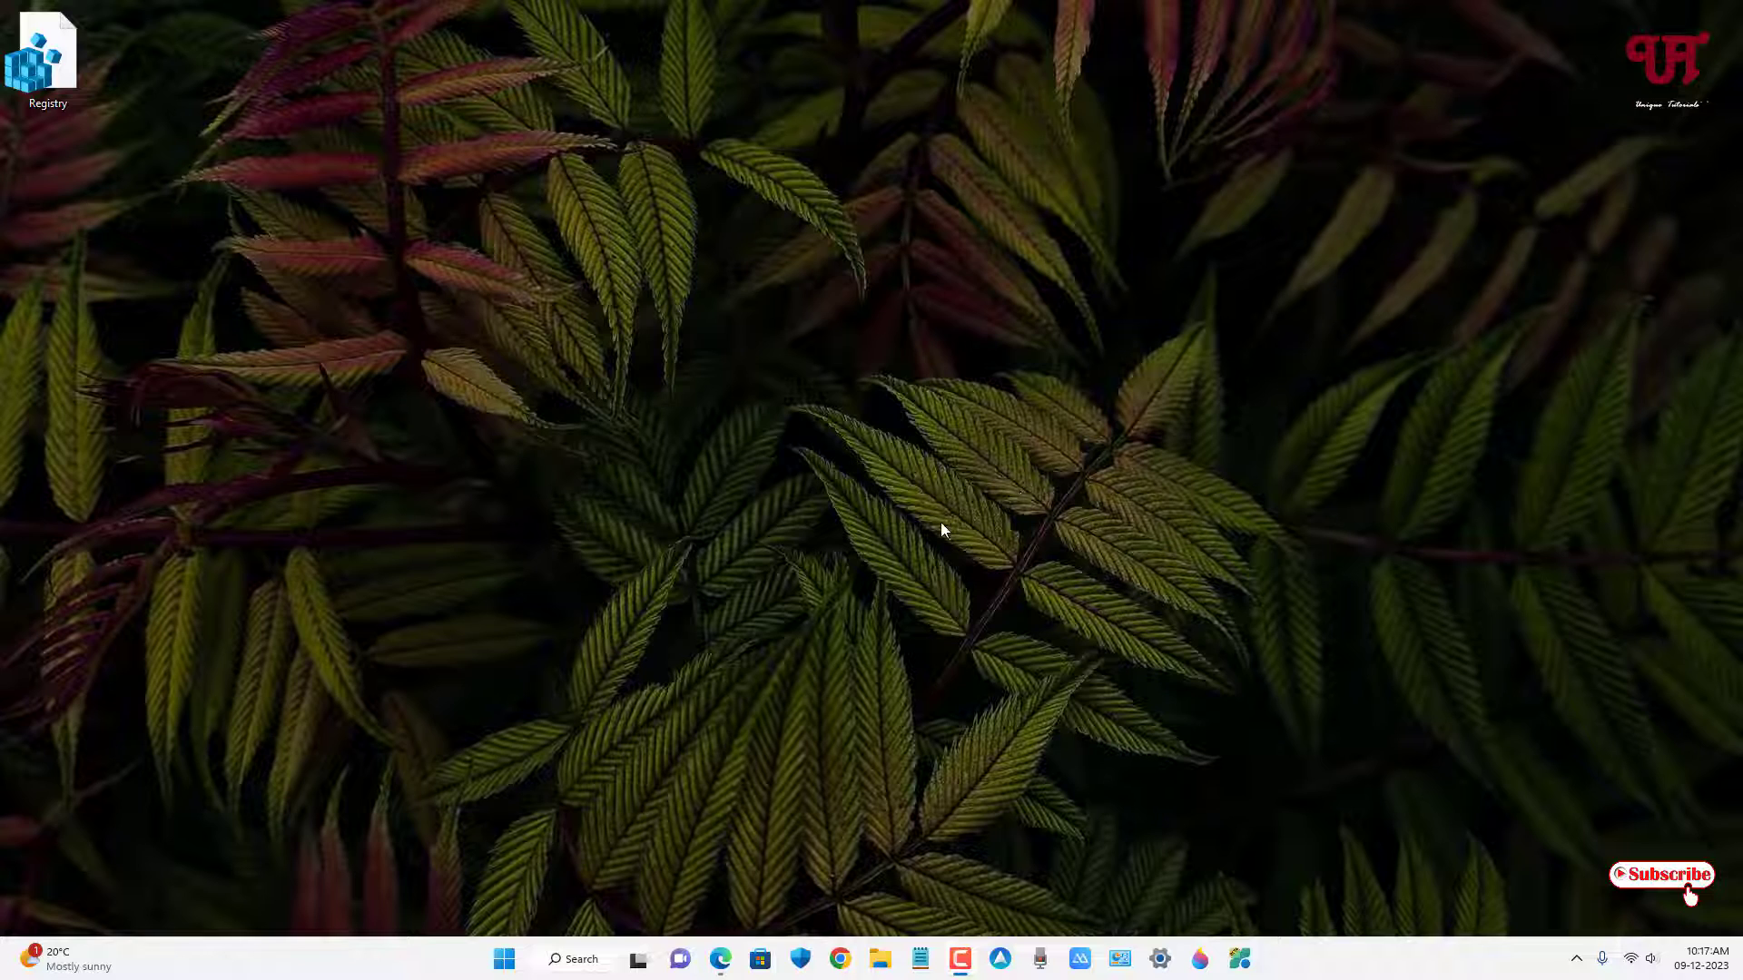
mouse_move(913, 605)
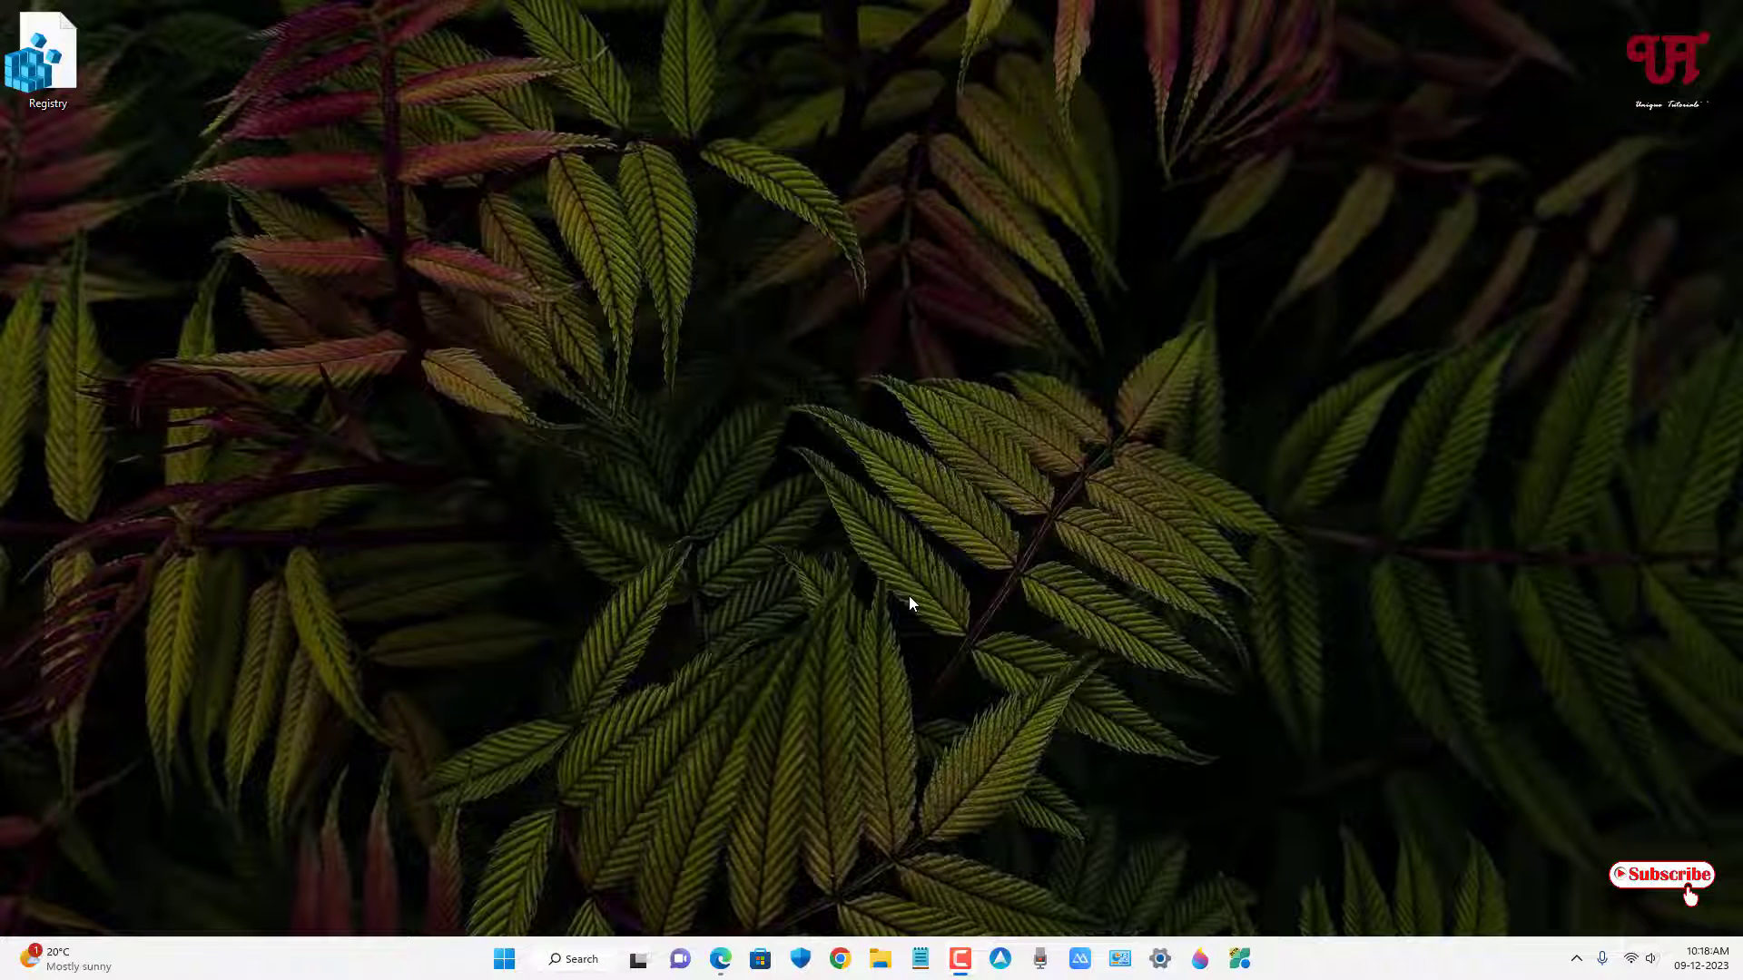
mouse_move(537, 411)
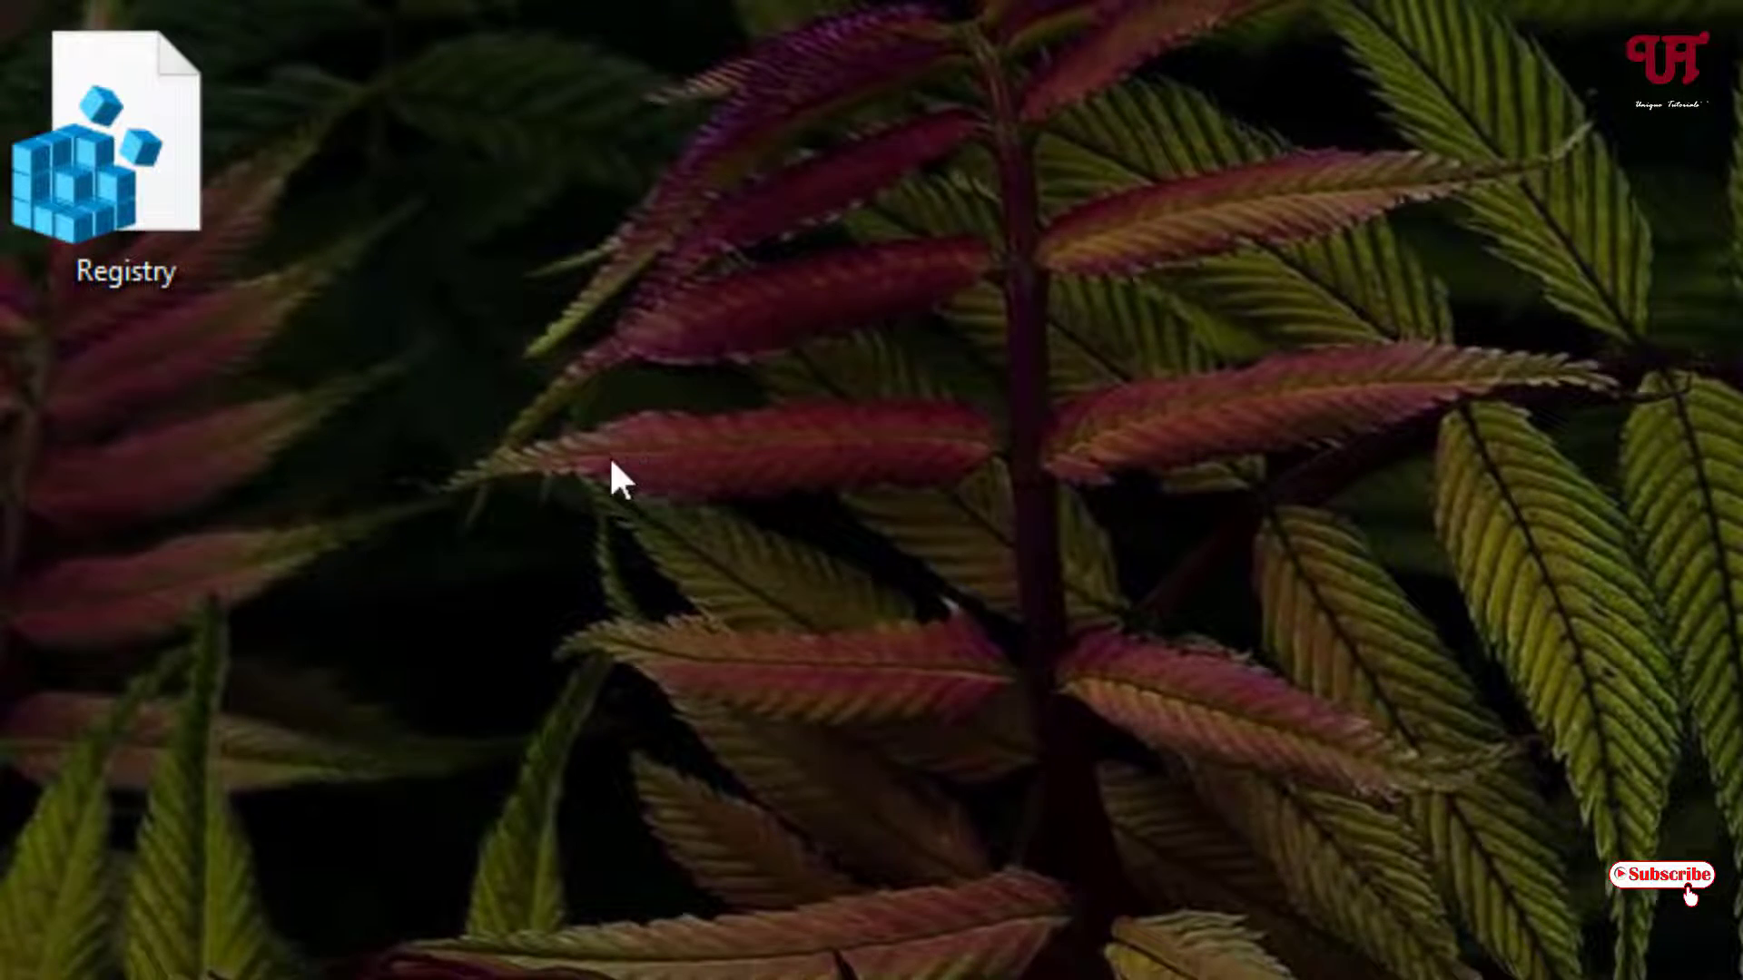
mouse_move(216, 344)
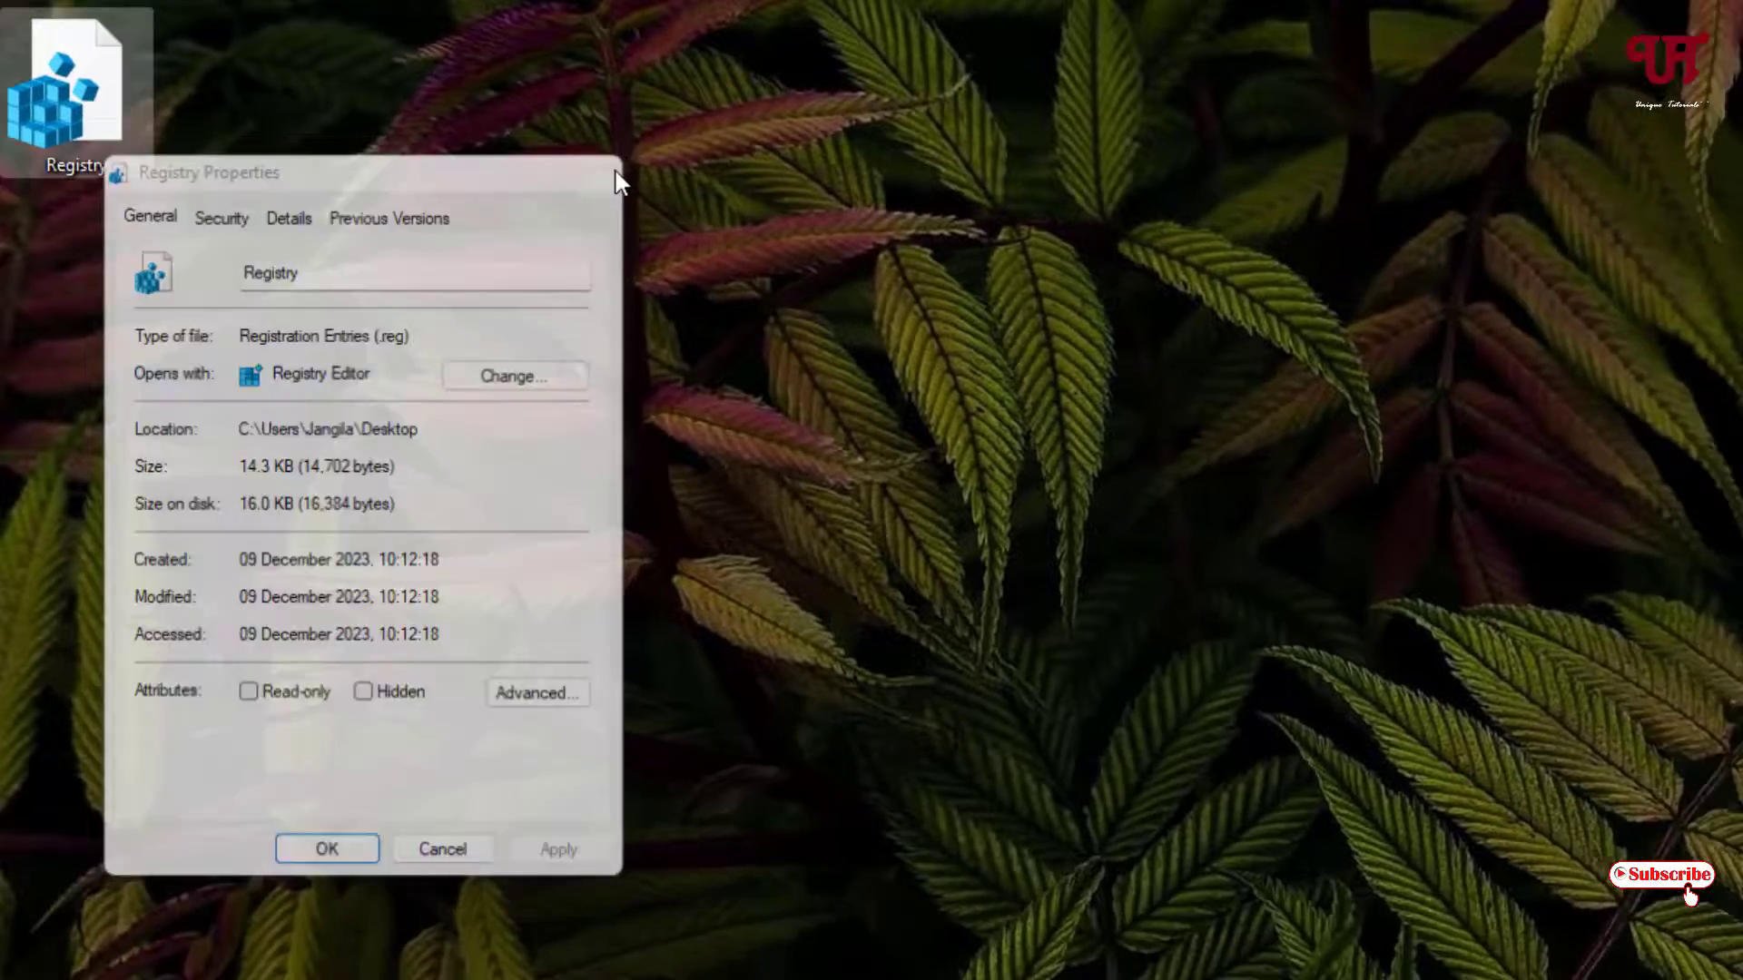
- Download the Reg Converter v1.2 ZIP package from the Sordum.org page
left_click(443, 850)
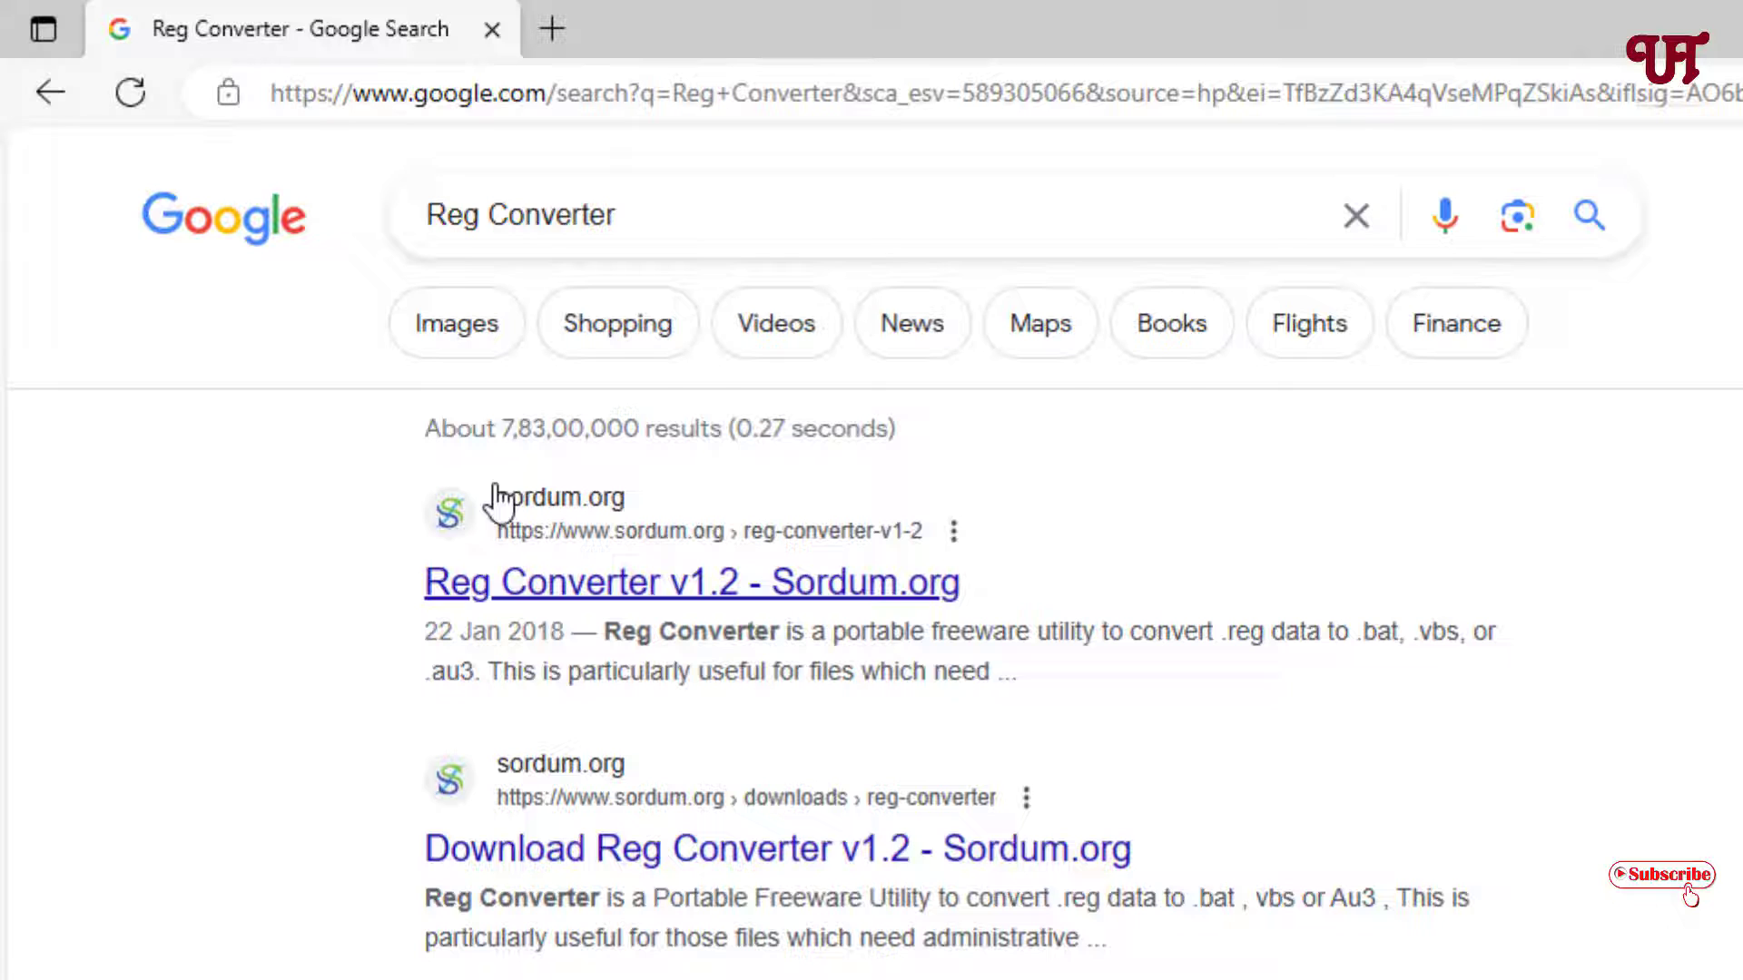
mouse_move(538, 590)
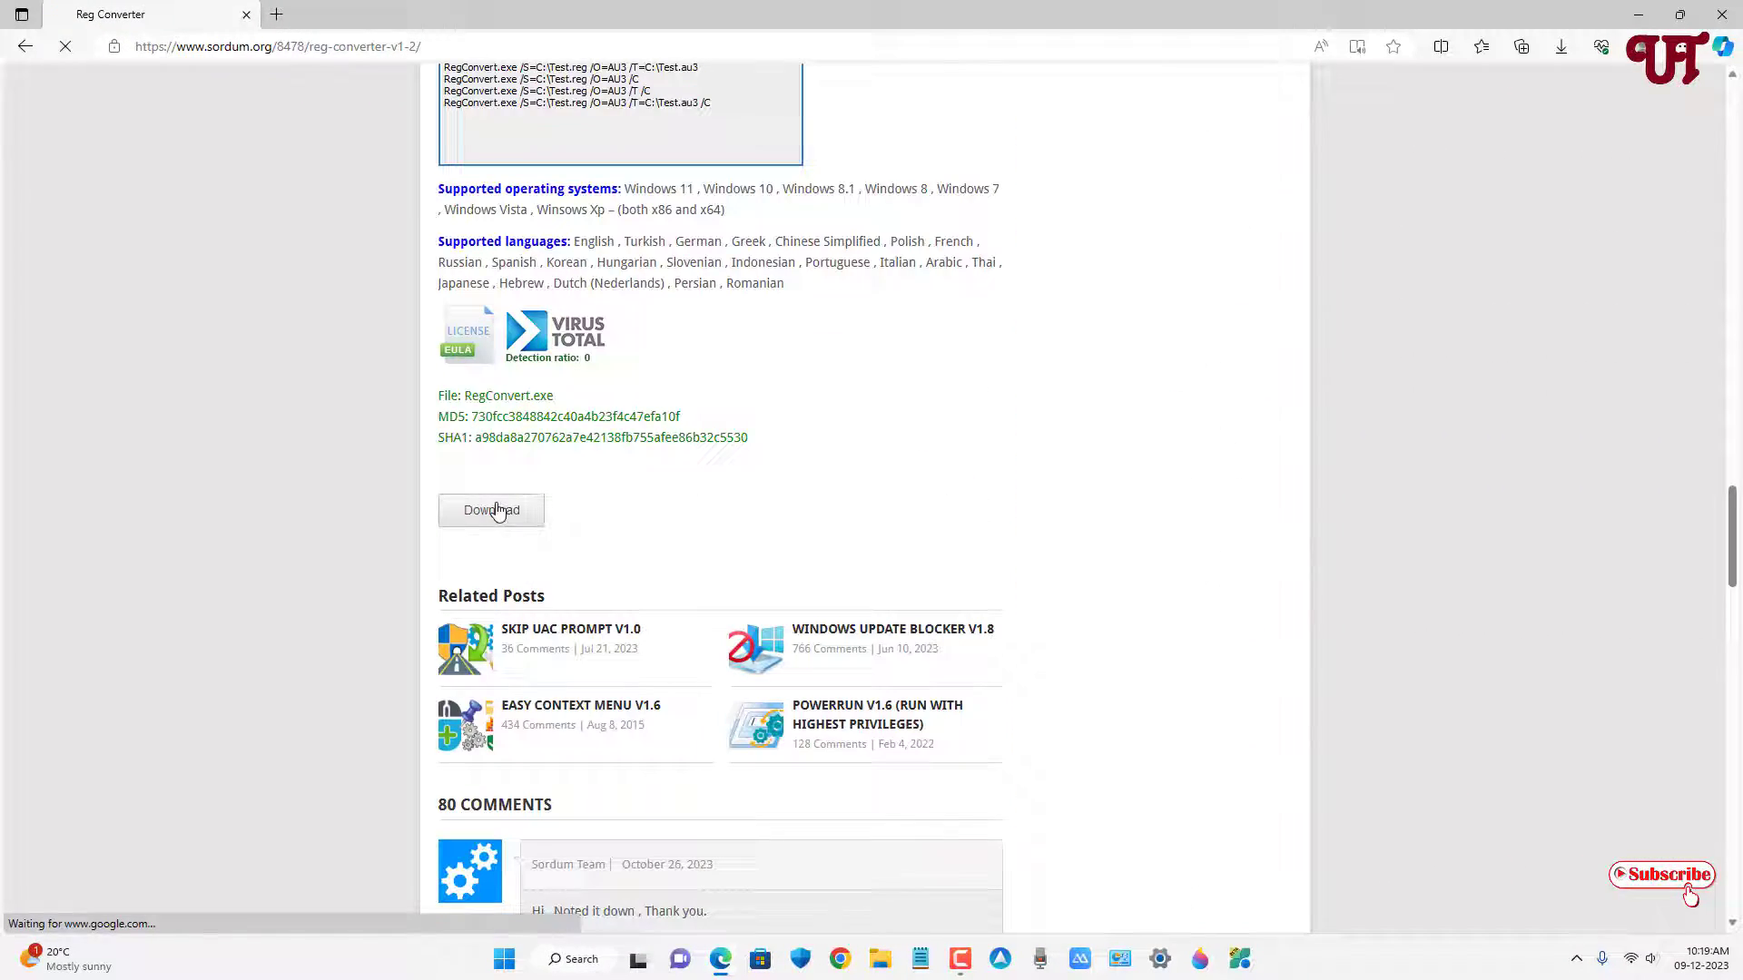
left_click(490, 510)
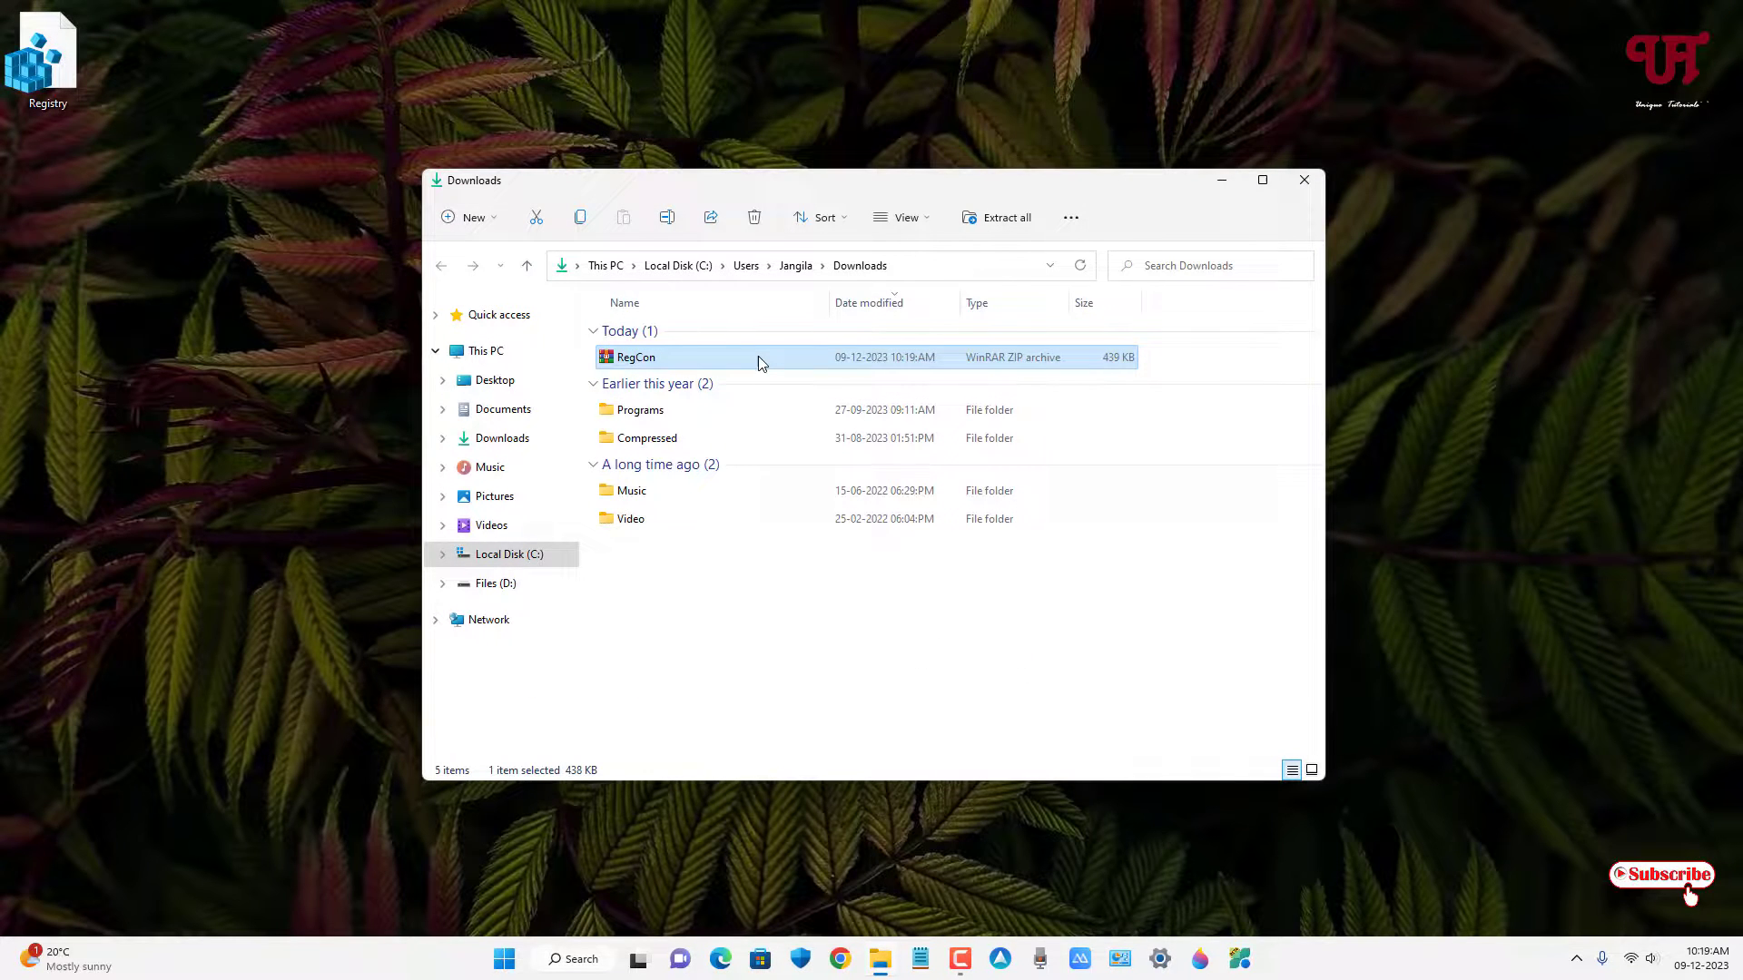
- Extract the downloaded RegCon.zip archive into a RegCon folder in Downloads
double_click(635, 356)
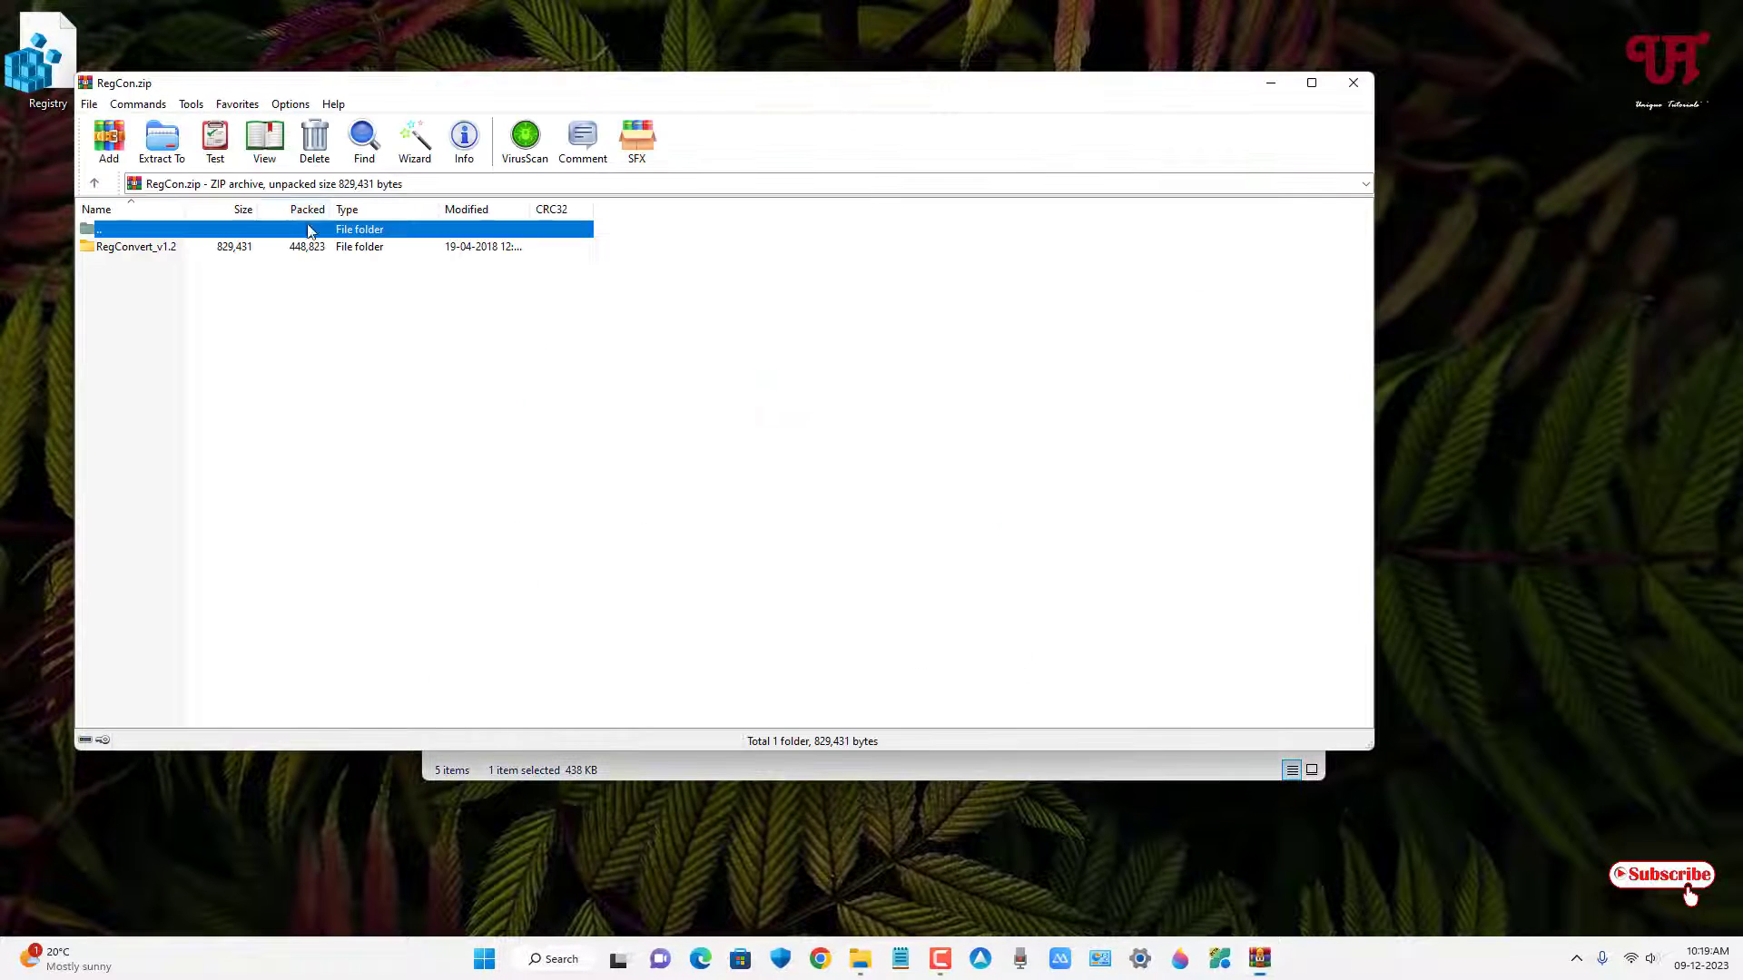
left_click(162, 136)
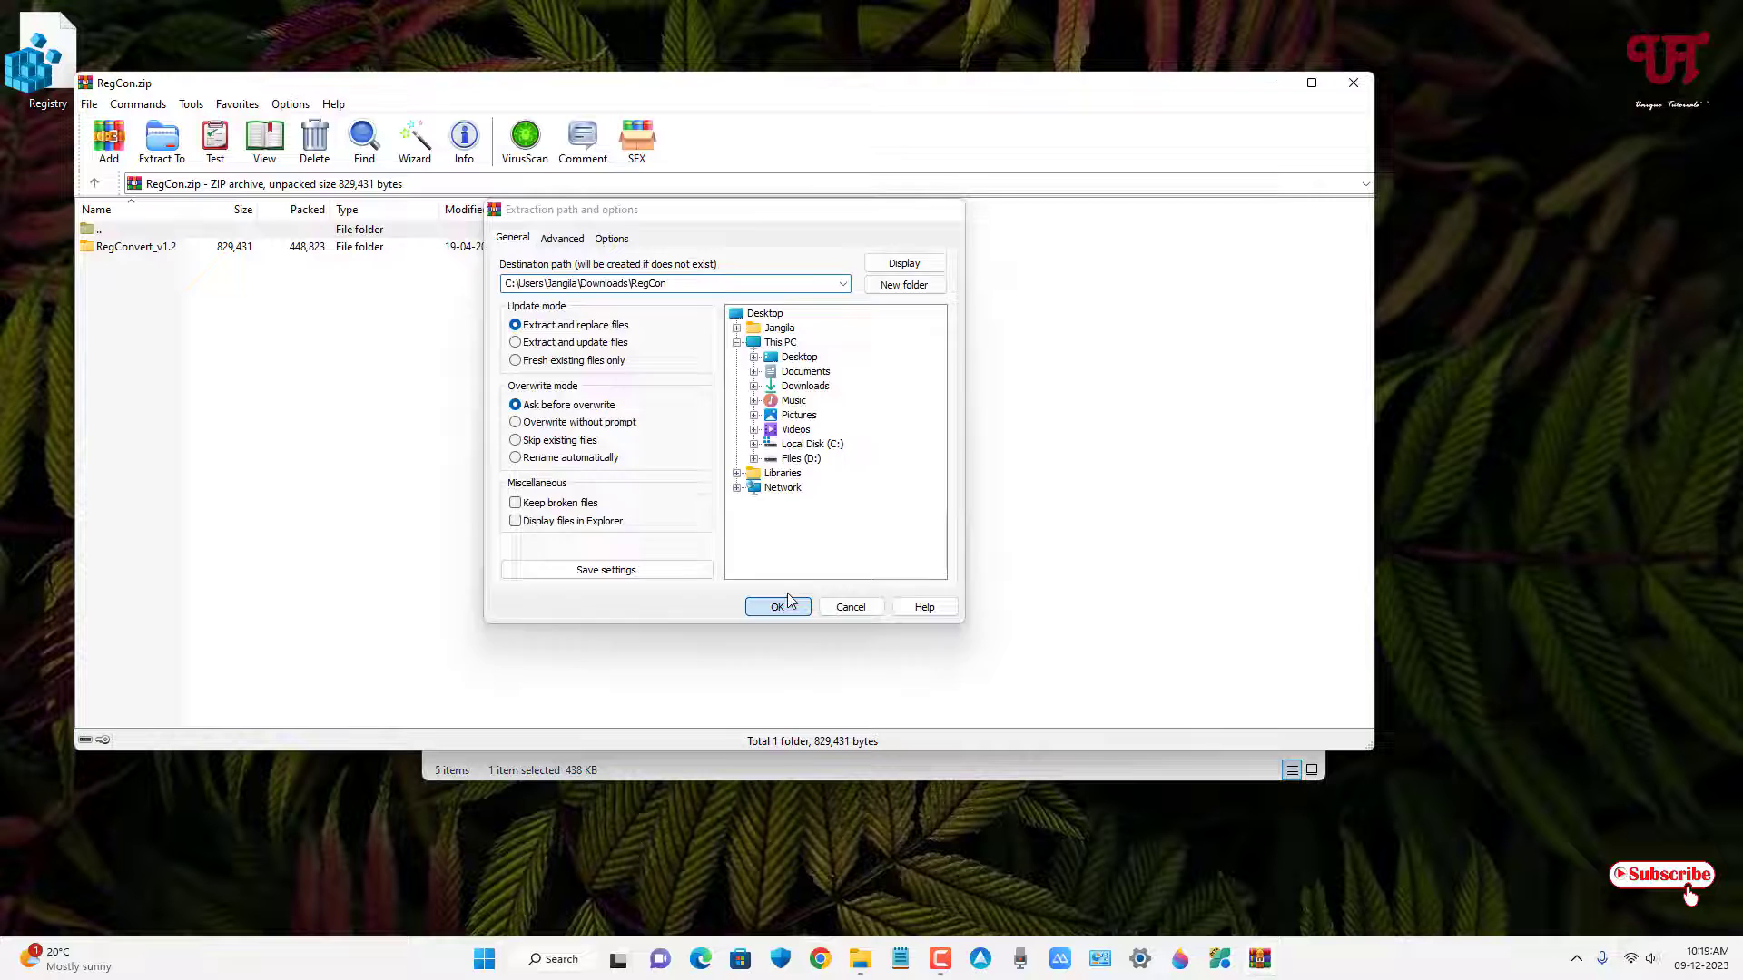
left_click(777, 607)
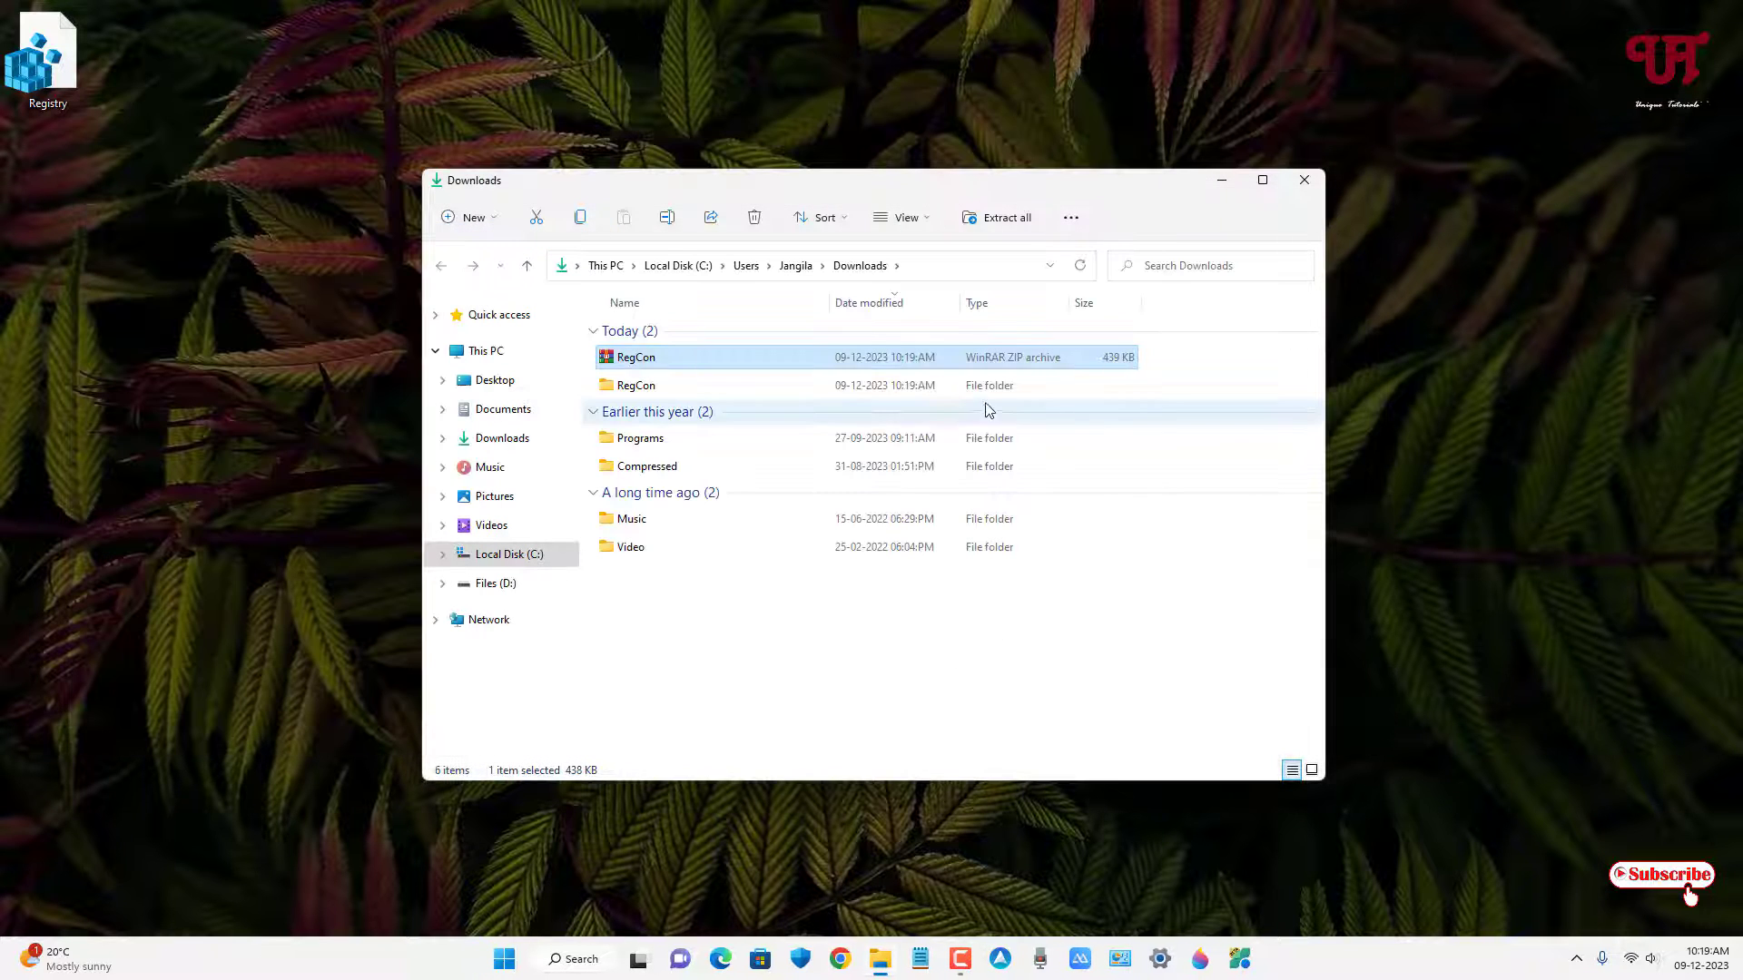
- Launch RegConvert.exe from the extracted RegCon > RegConvert_v1.2 folder
double_click(636, 385)
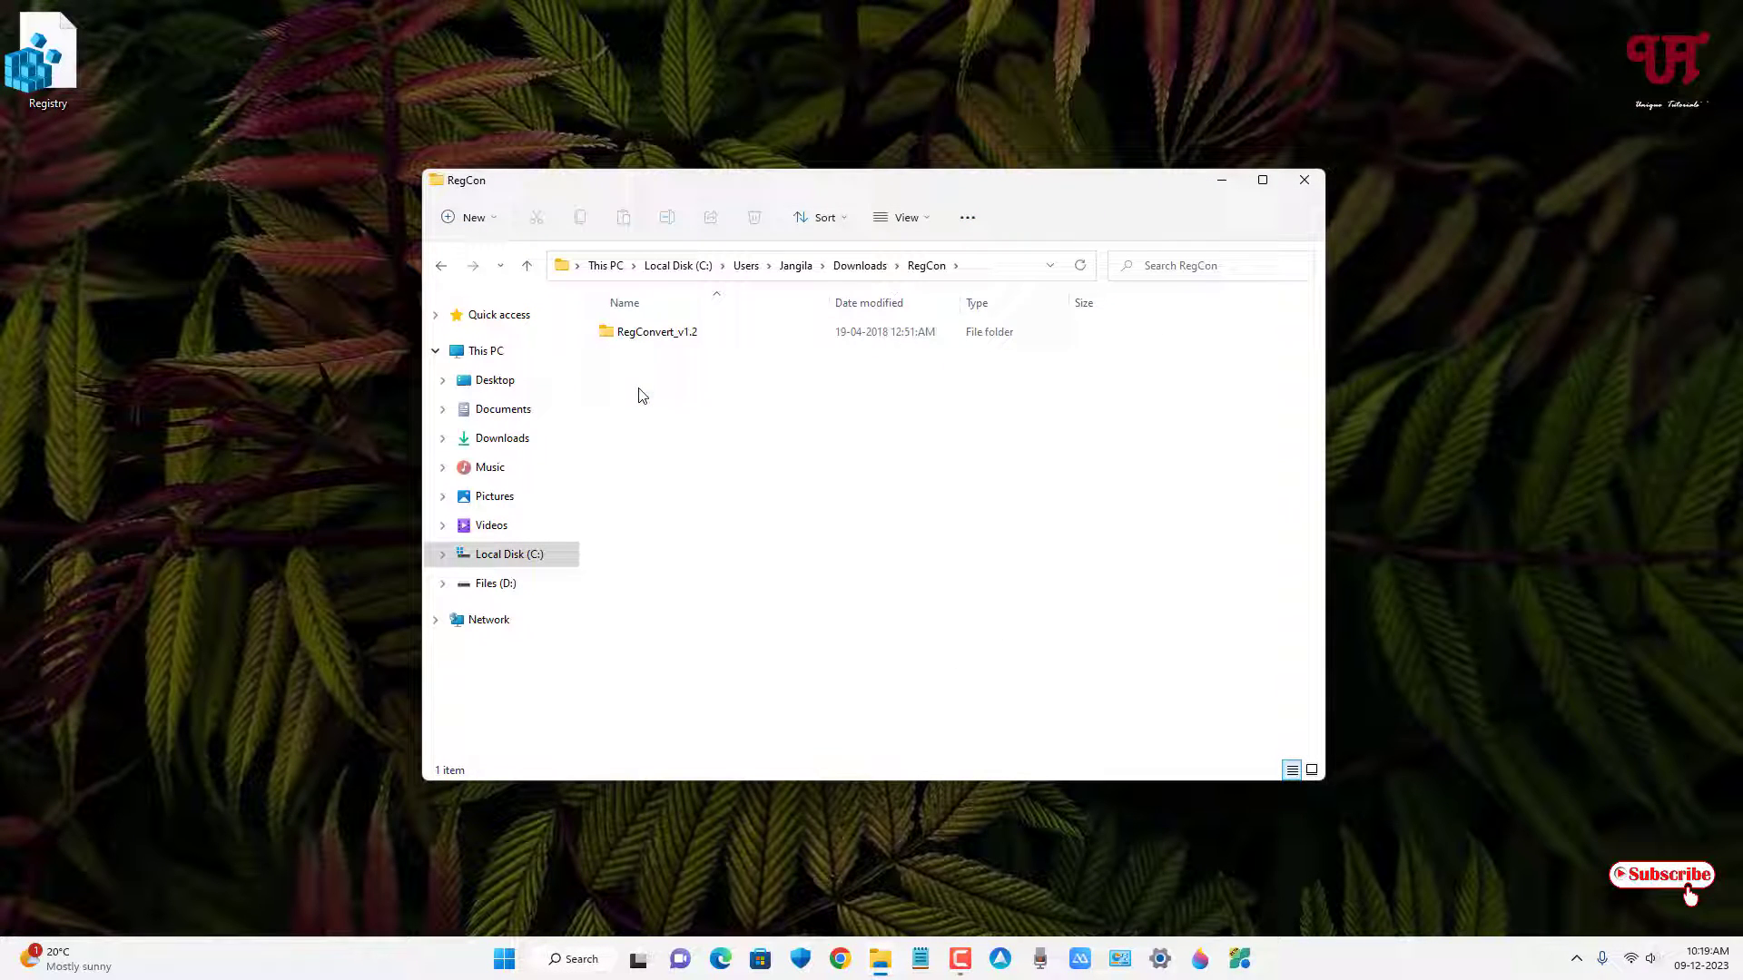
double_click(657, 330)
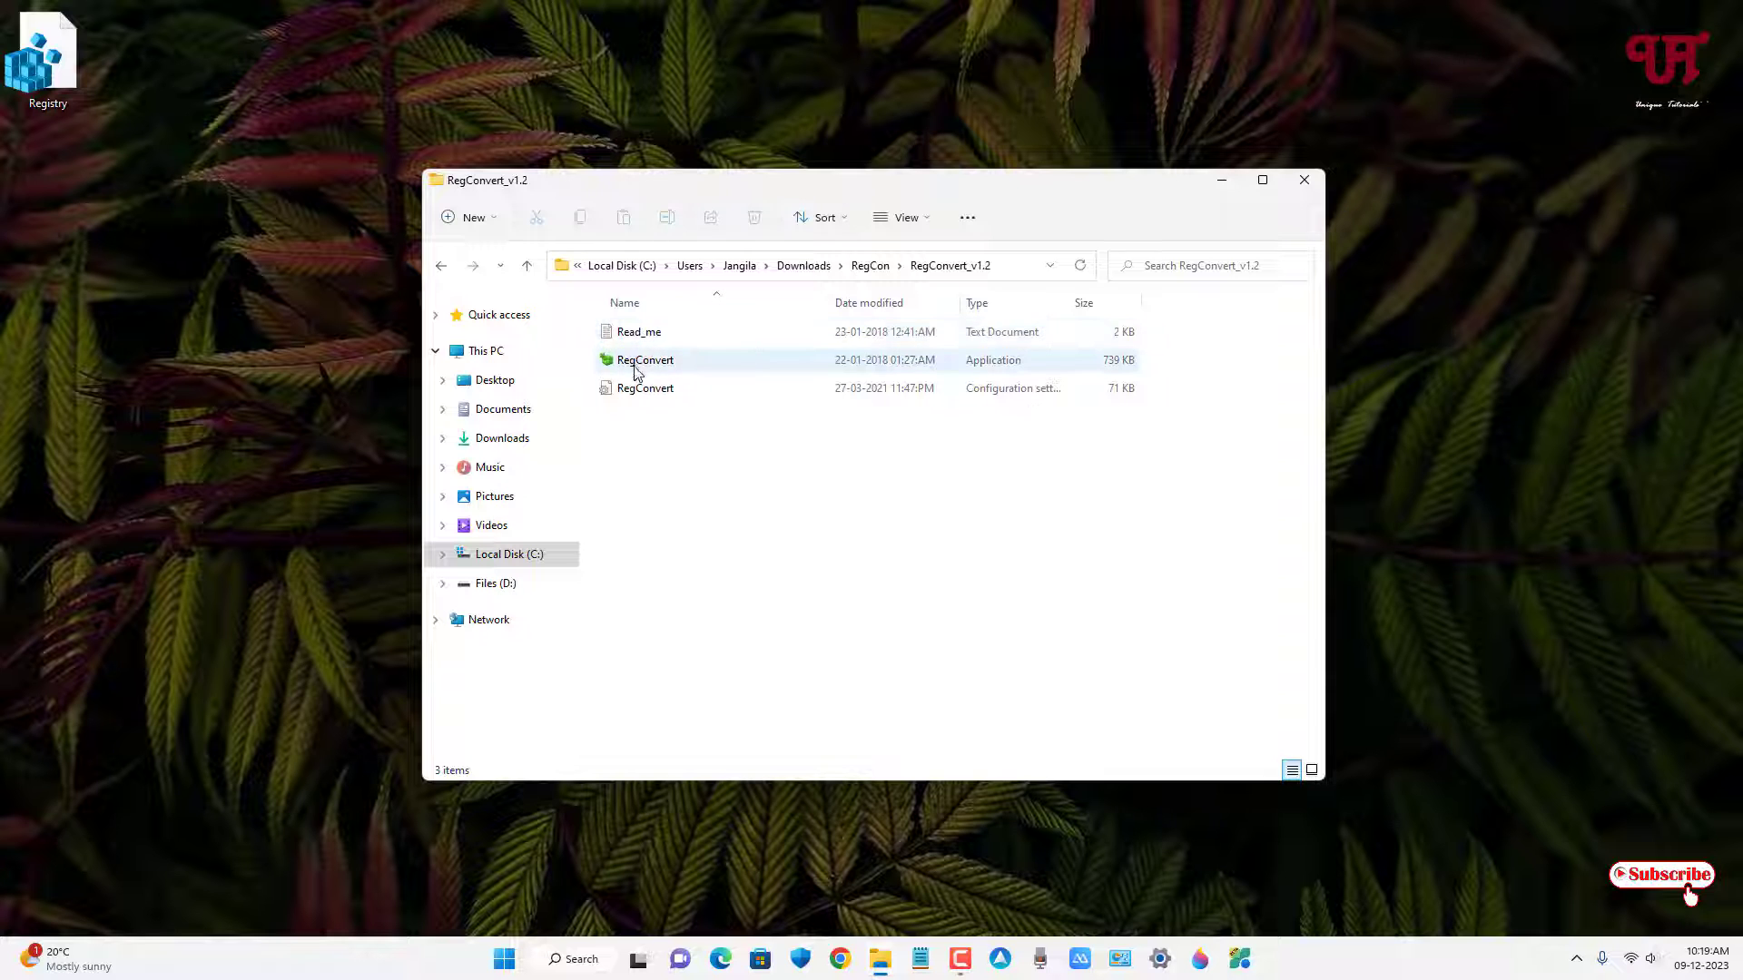
mouse_move(639, 367)
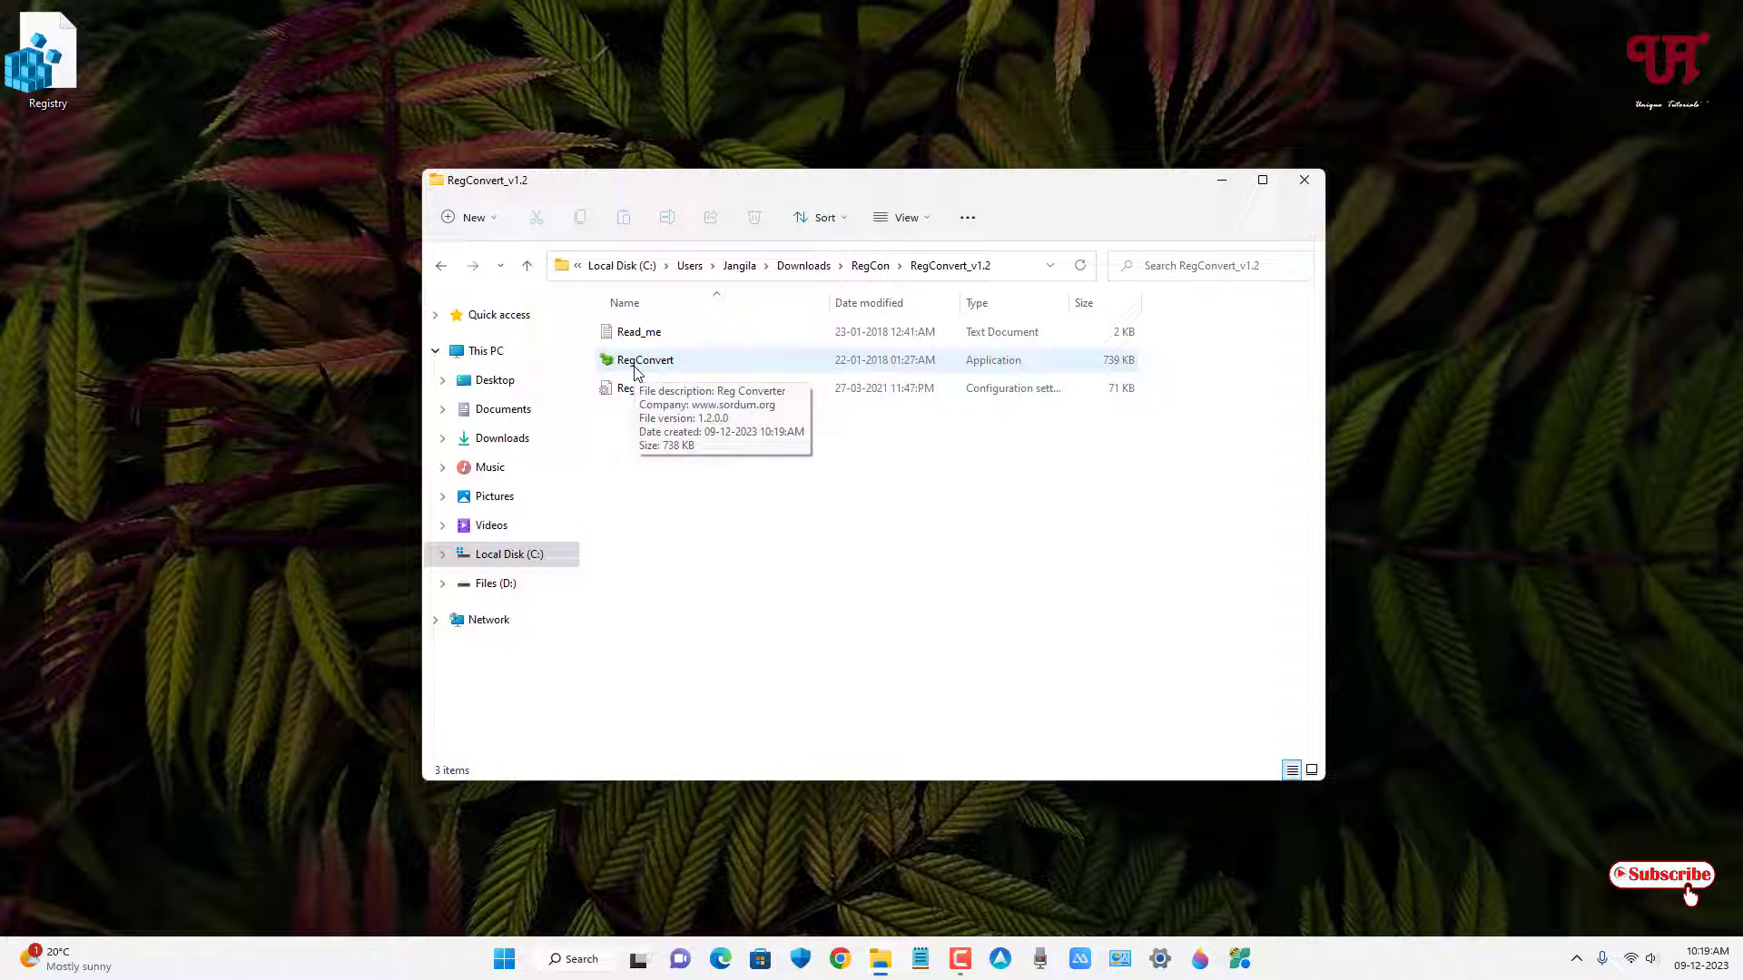
double_click(644, 360)
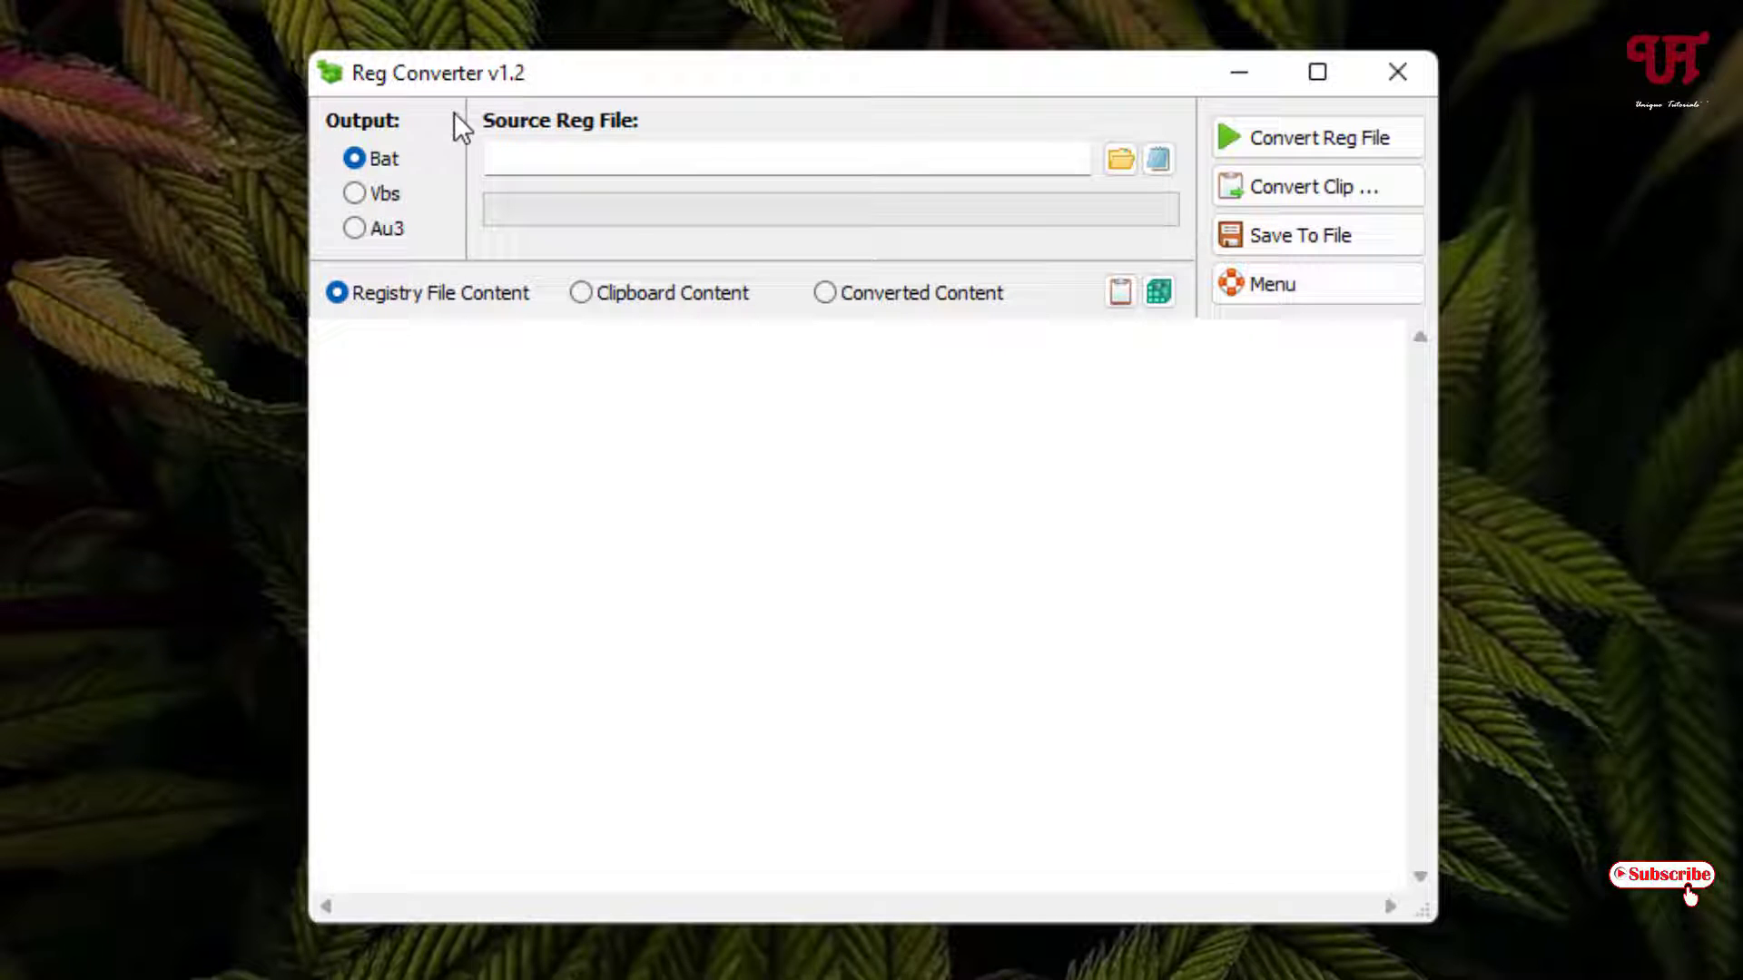
mouse_move(396, 167)
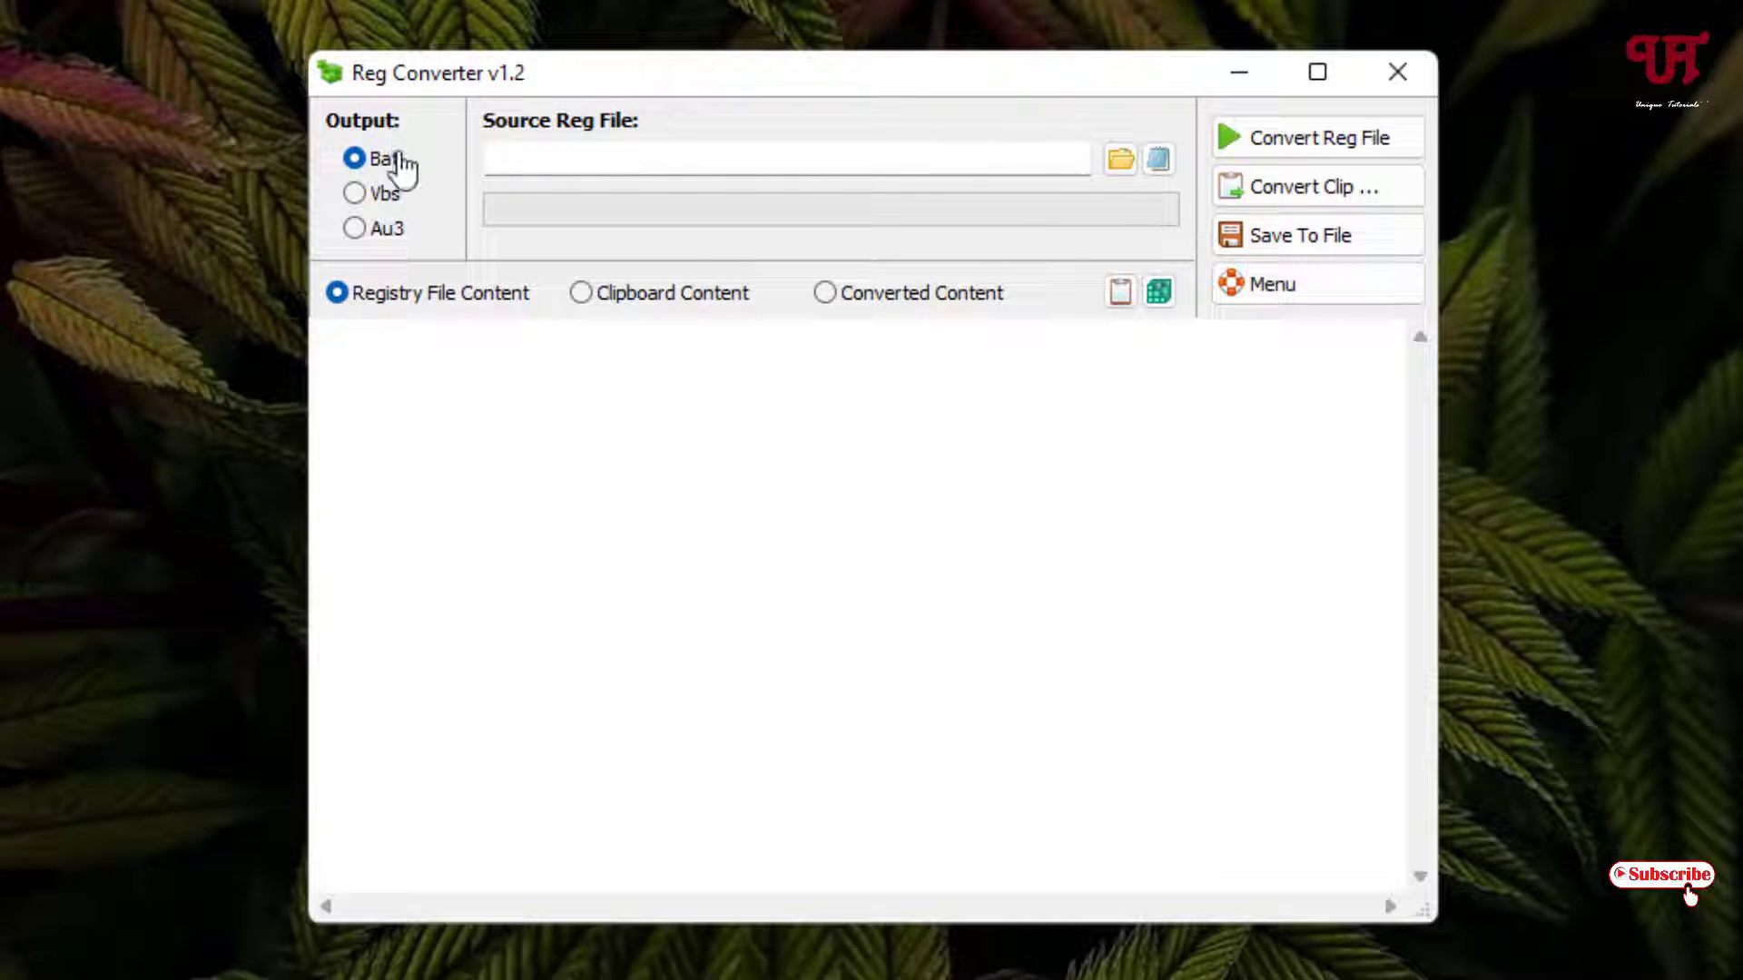
mouse_move(392, 167)
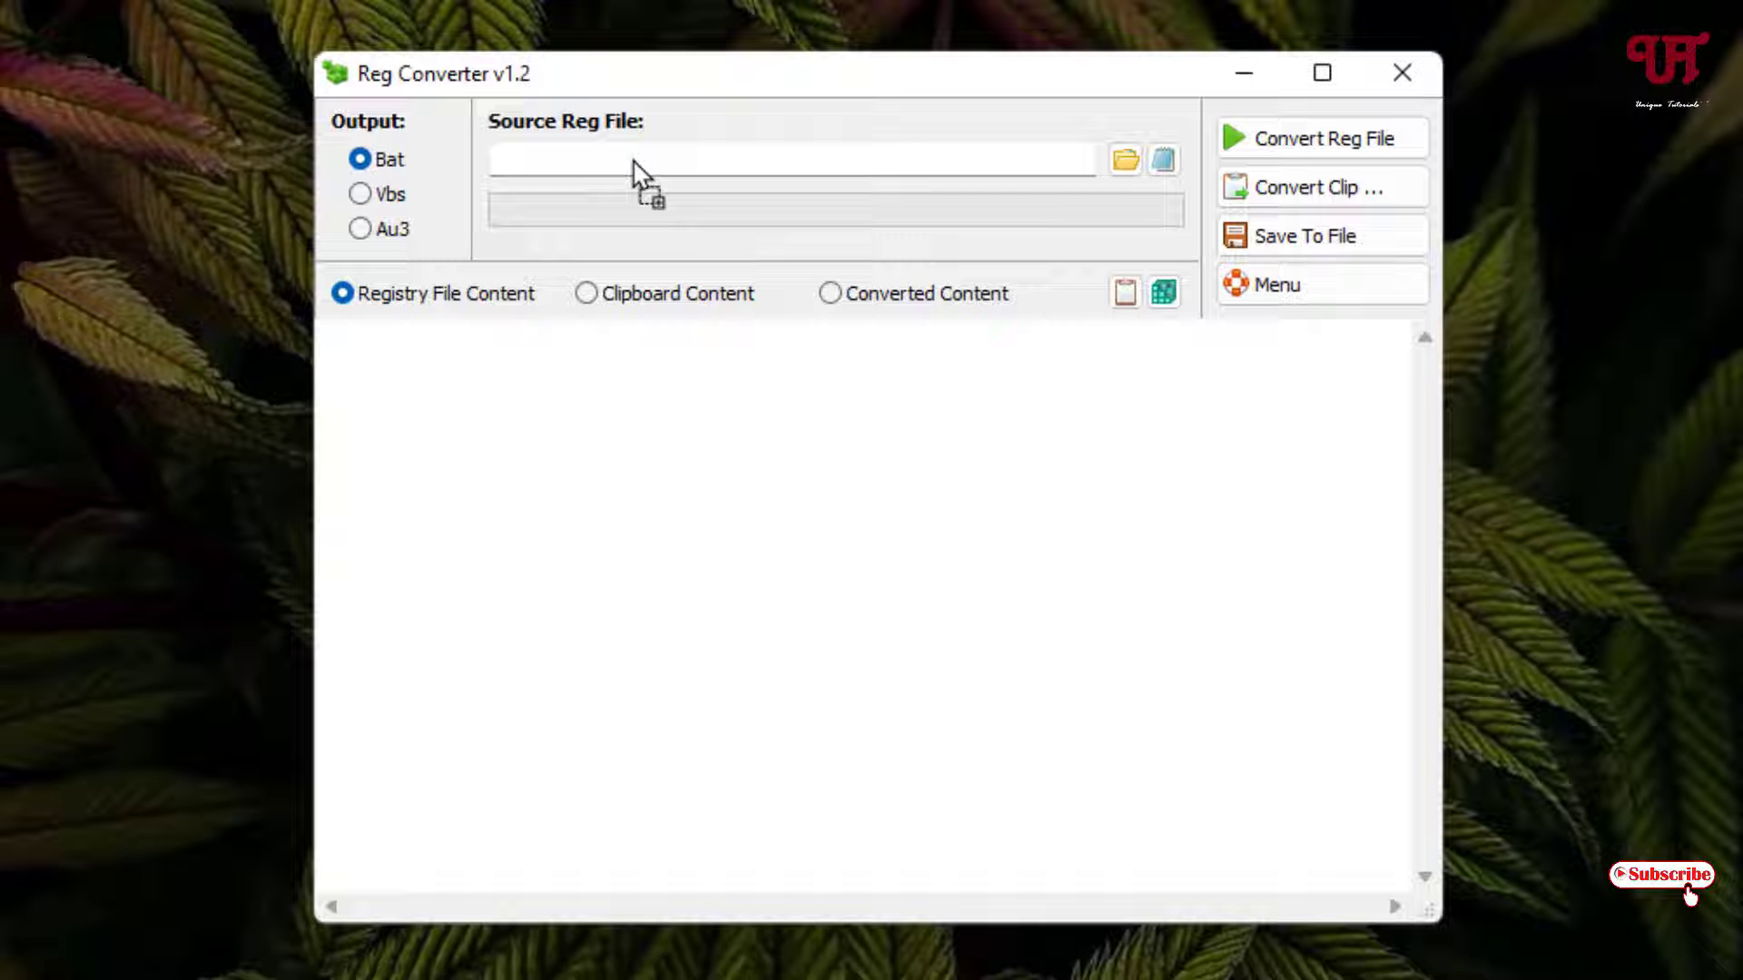
- Load Registry.reg as the source and convert it into Reg.exe batch commands
left_click(1122, 162)
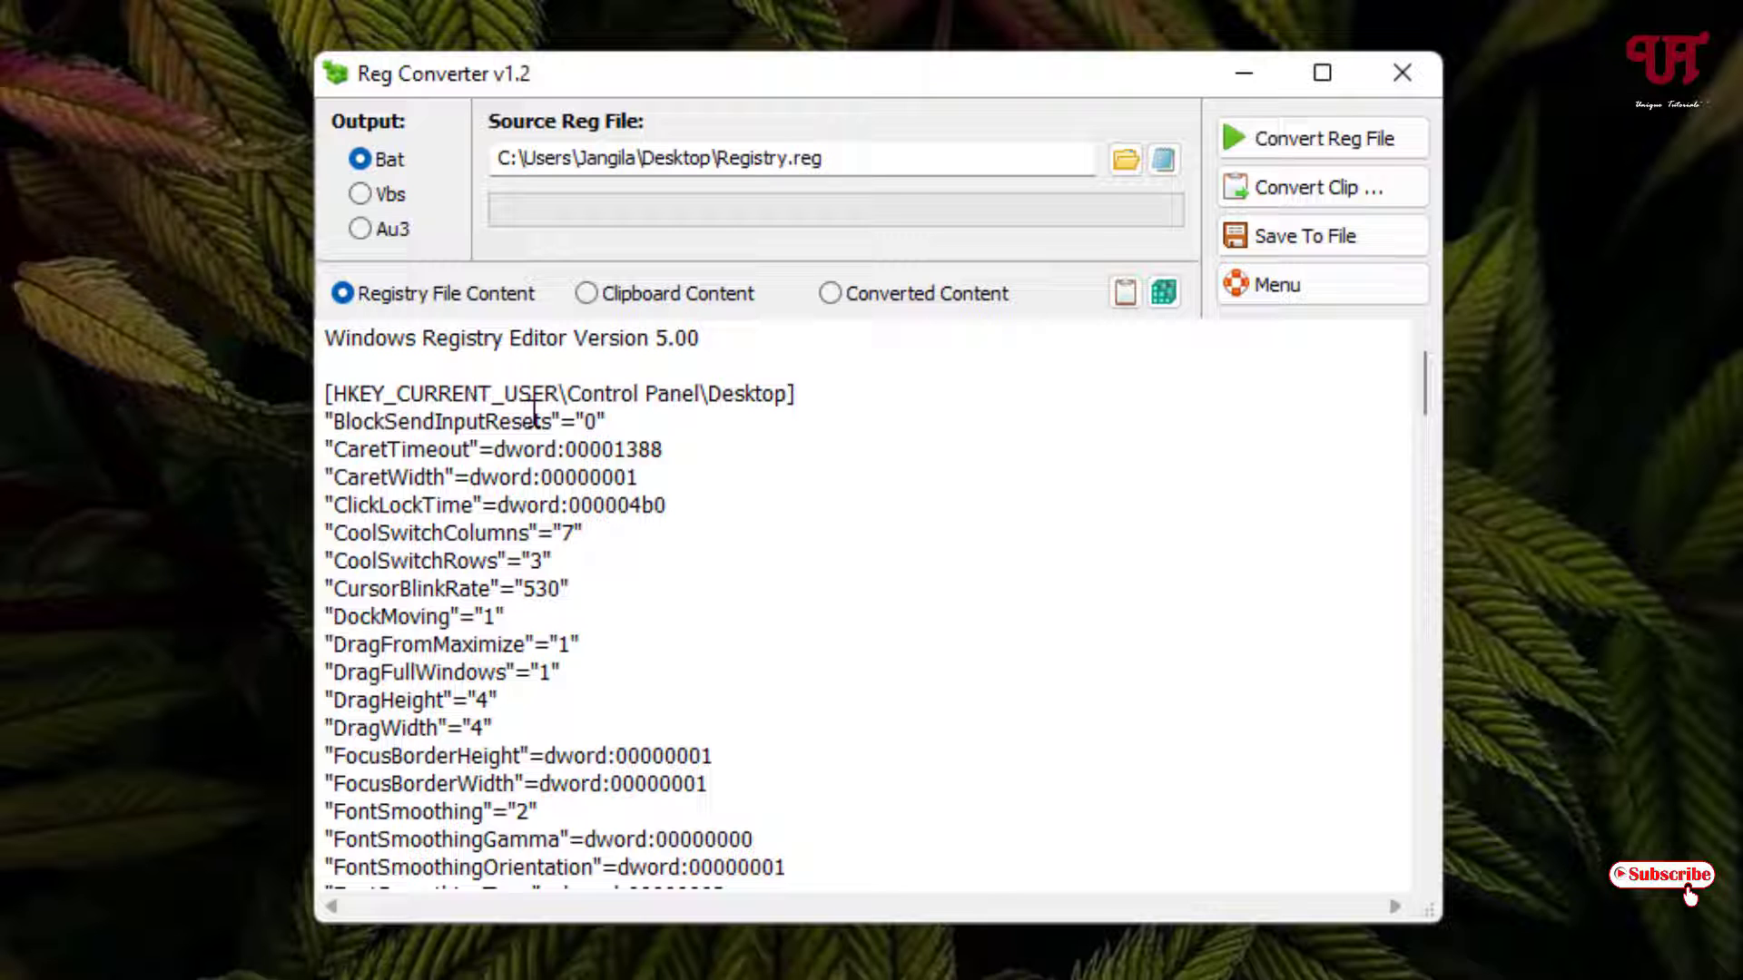
mouse_move(1104, 452)
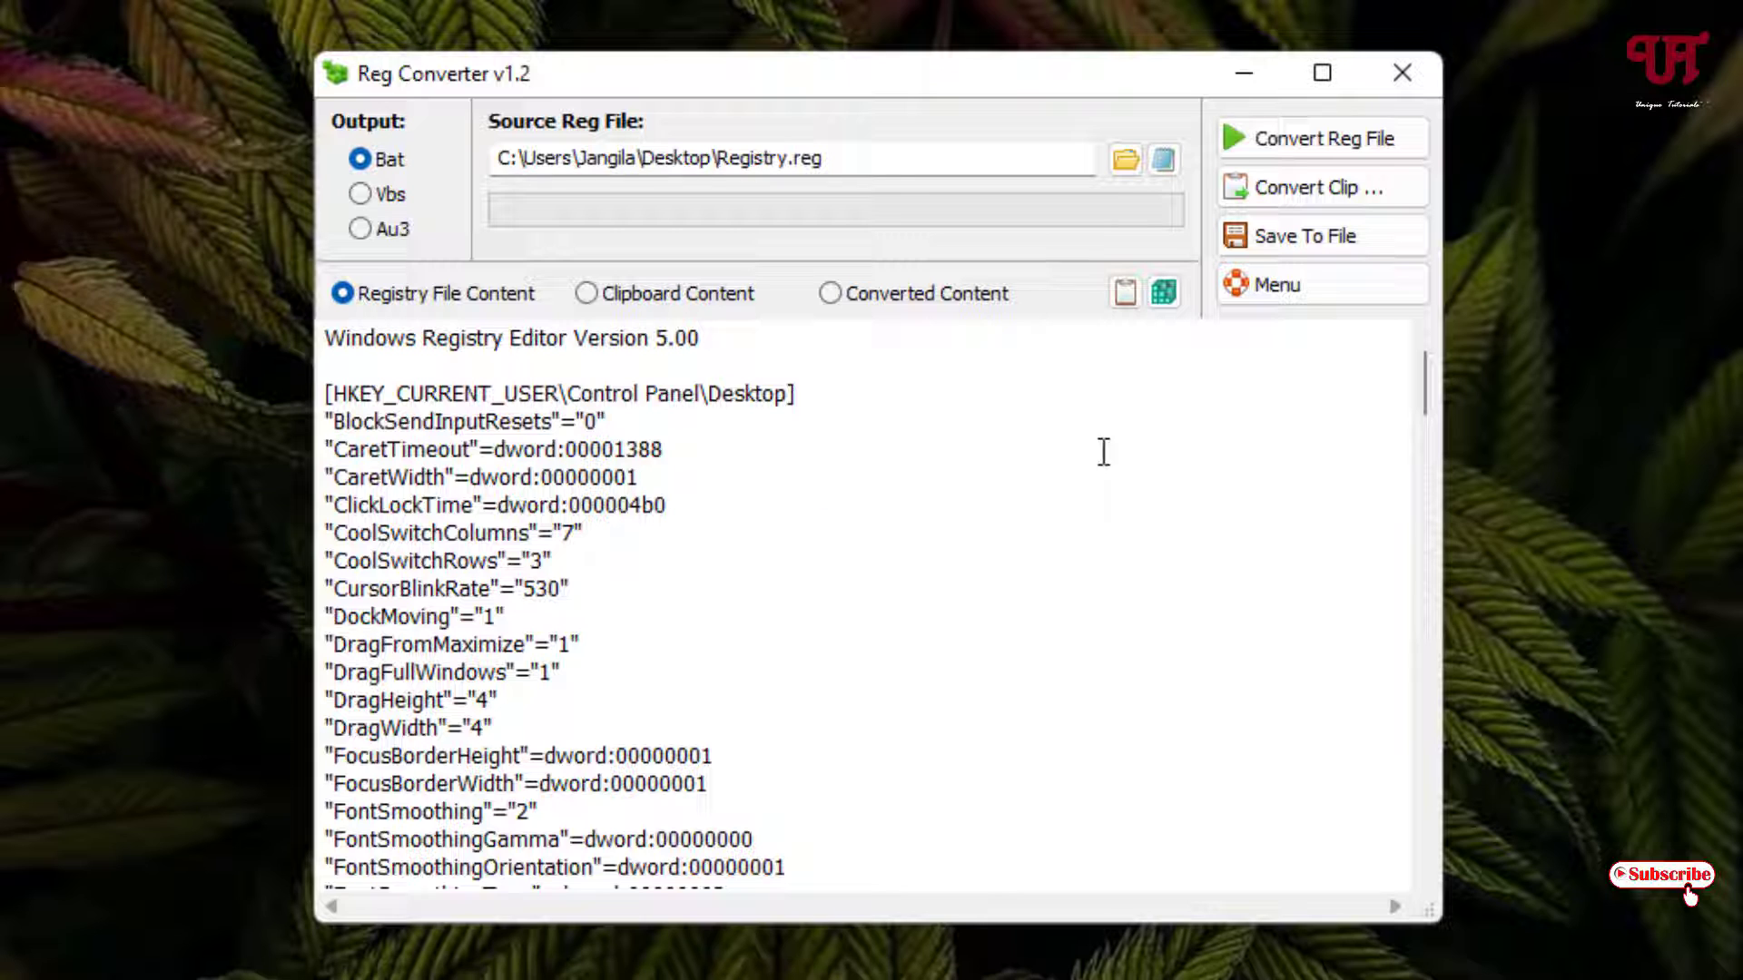
mouse_move(1322, 146)
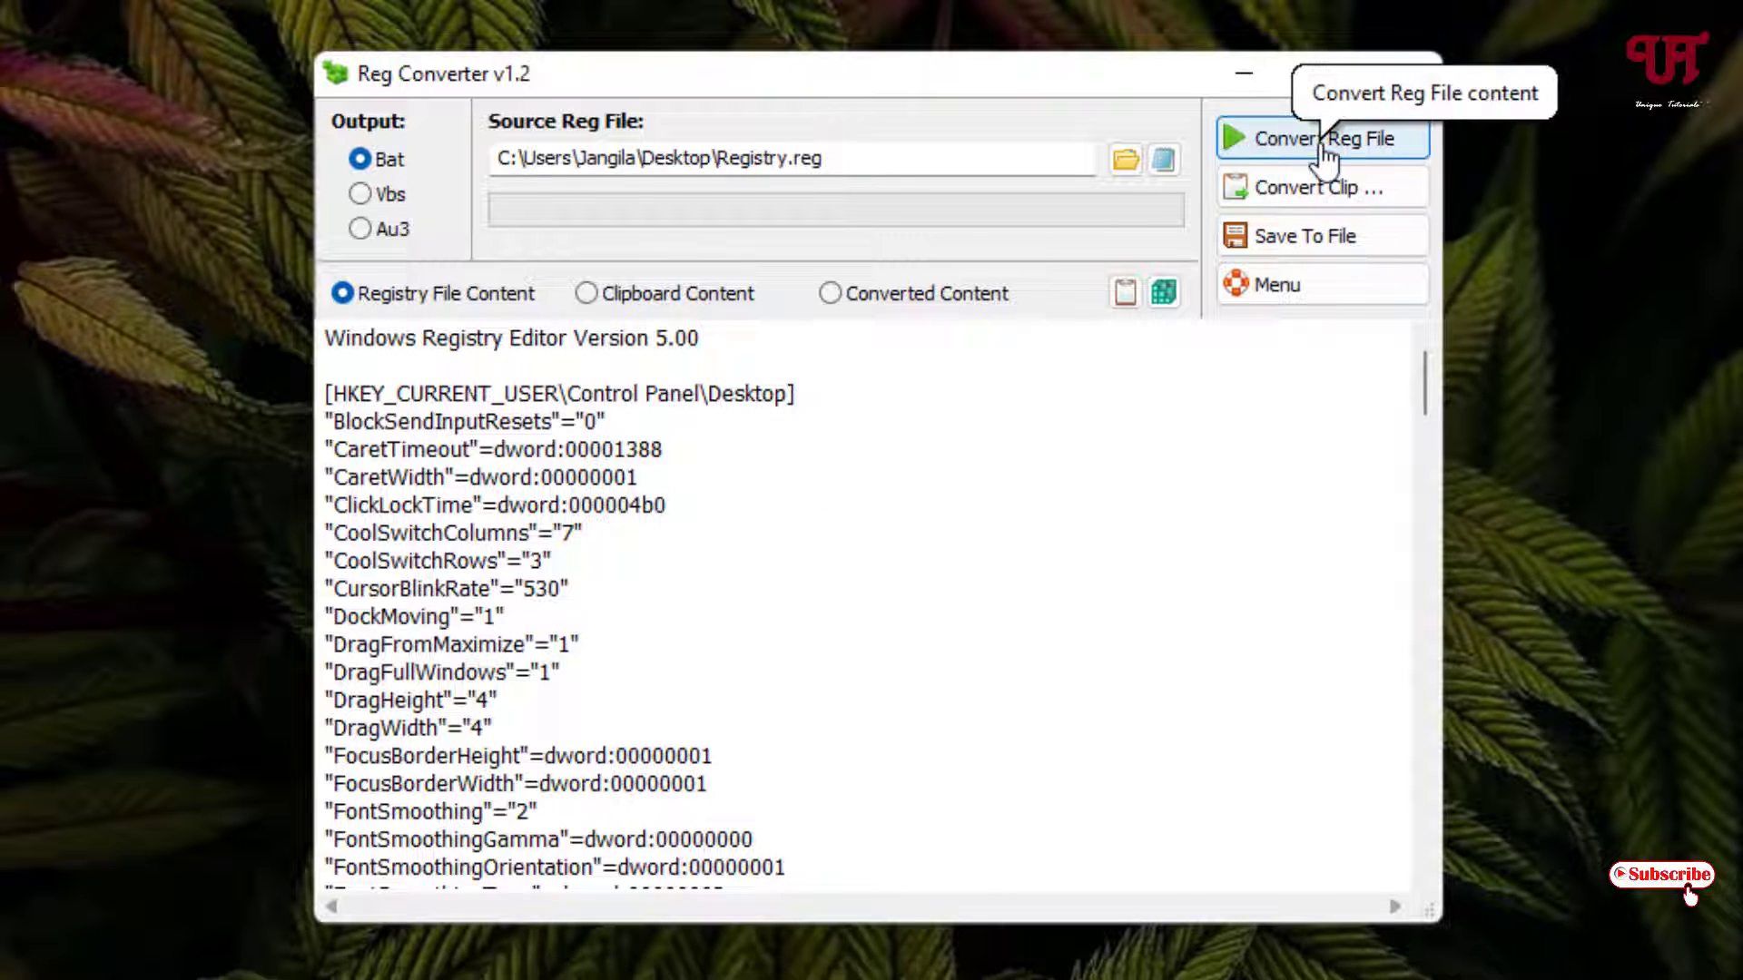
left_click(1322, 138)
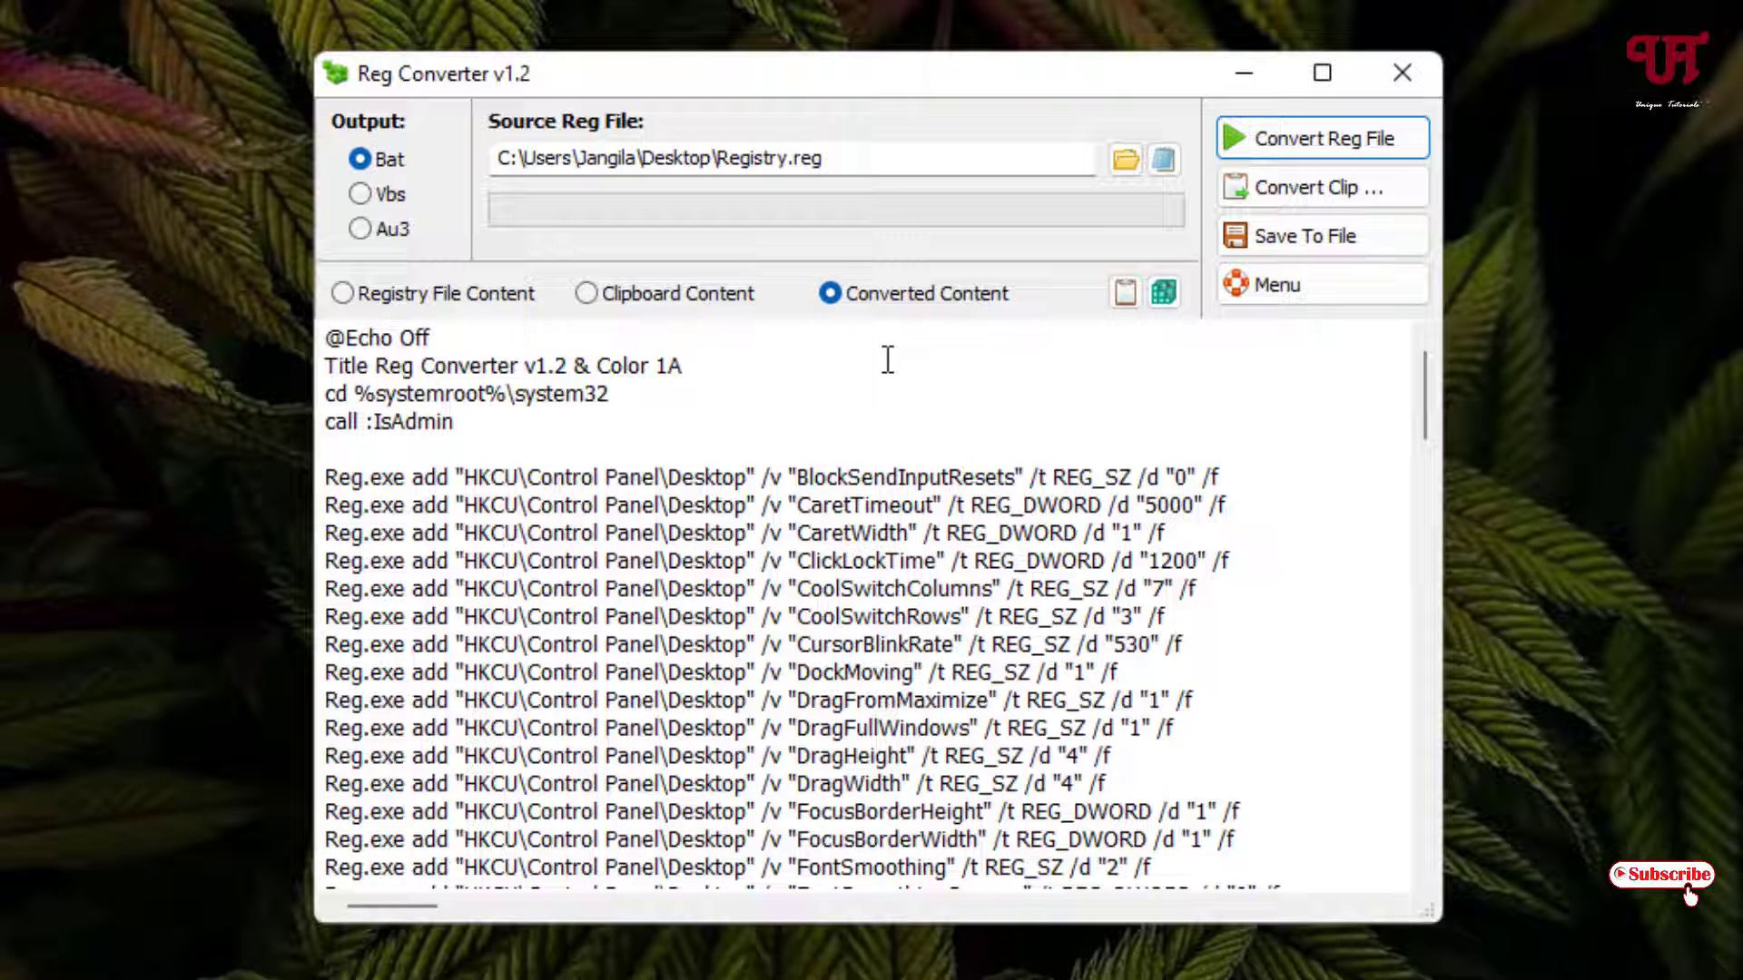
mouse_move(866, 356)
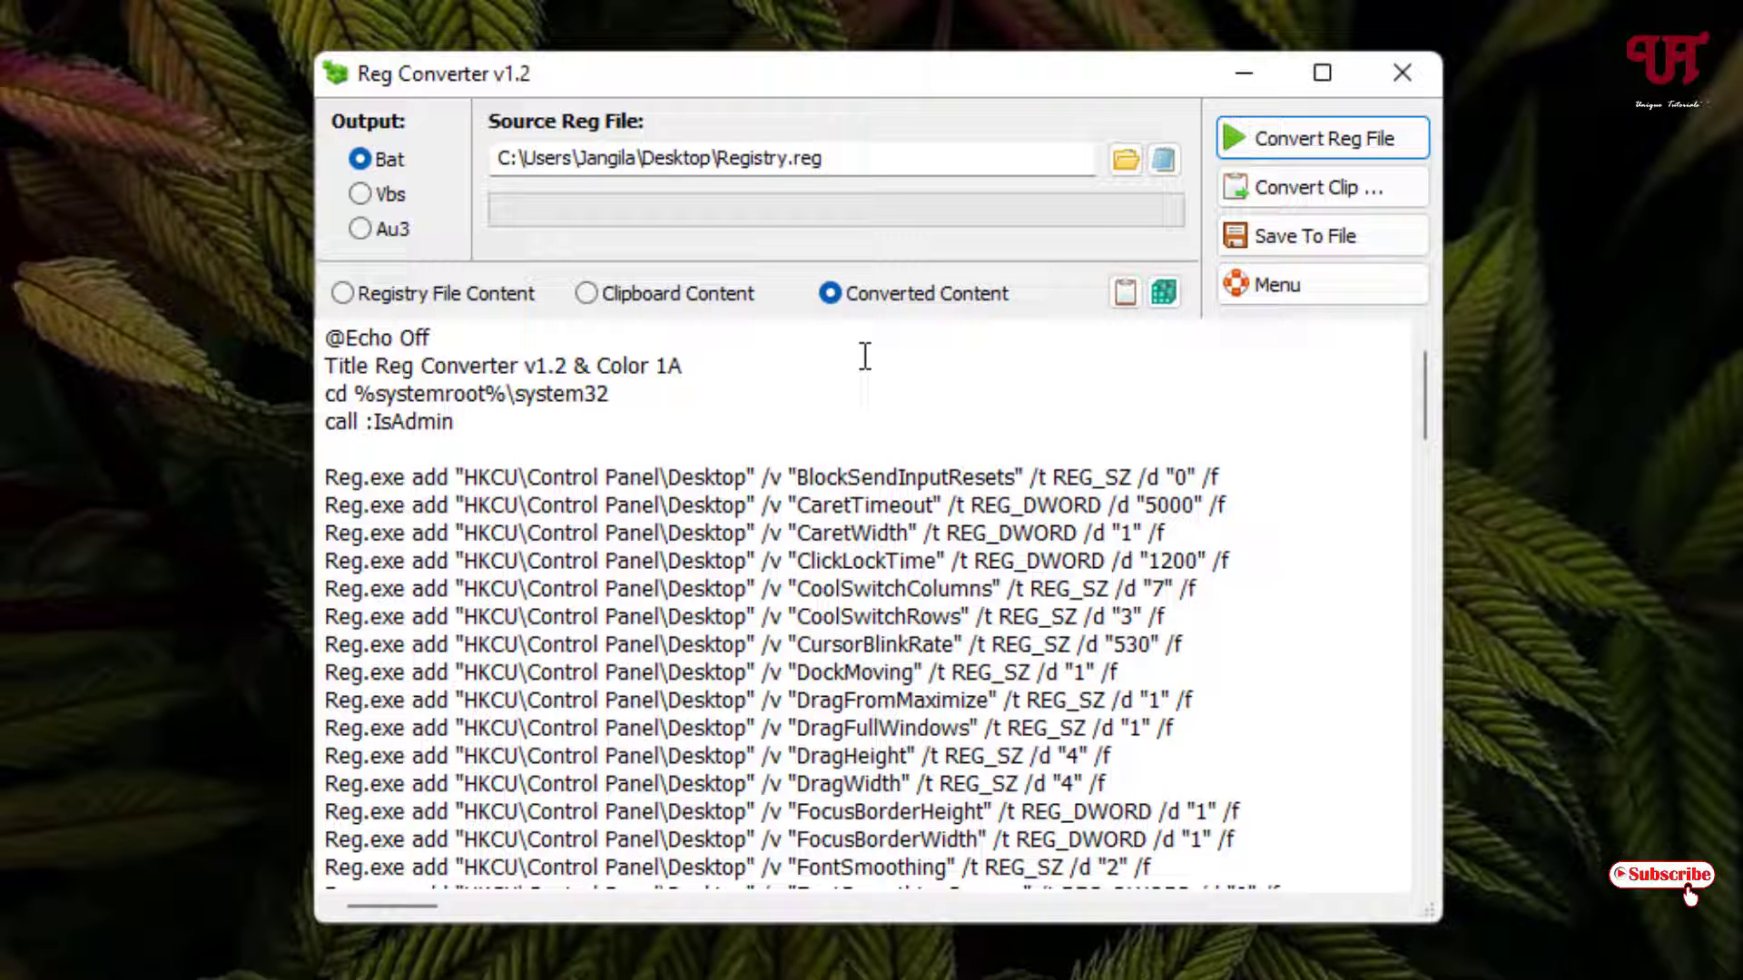
mouse_move(1360, 329)
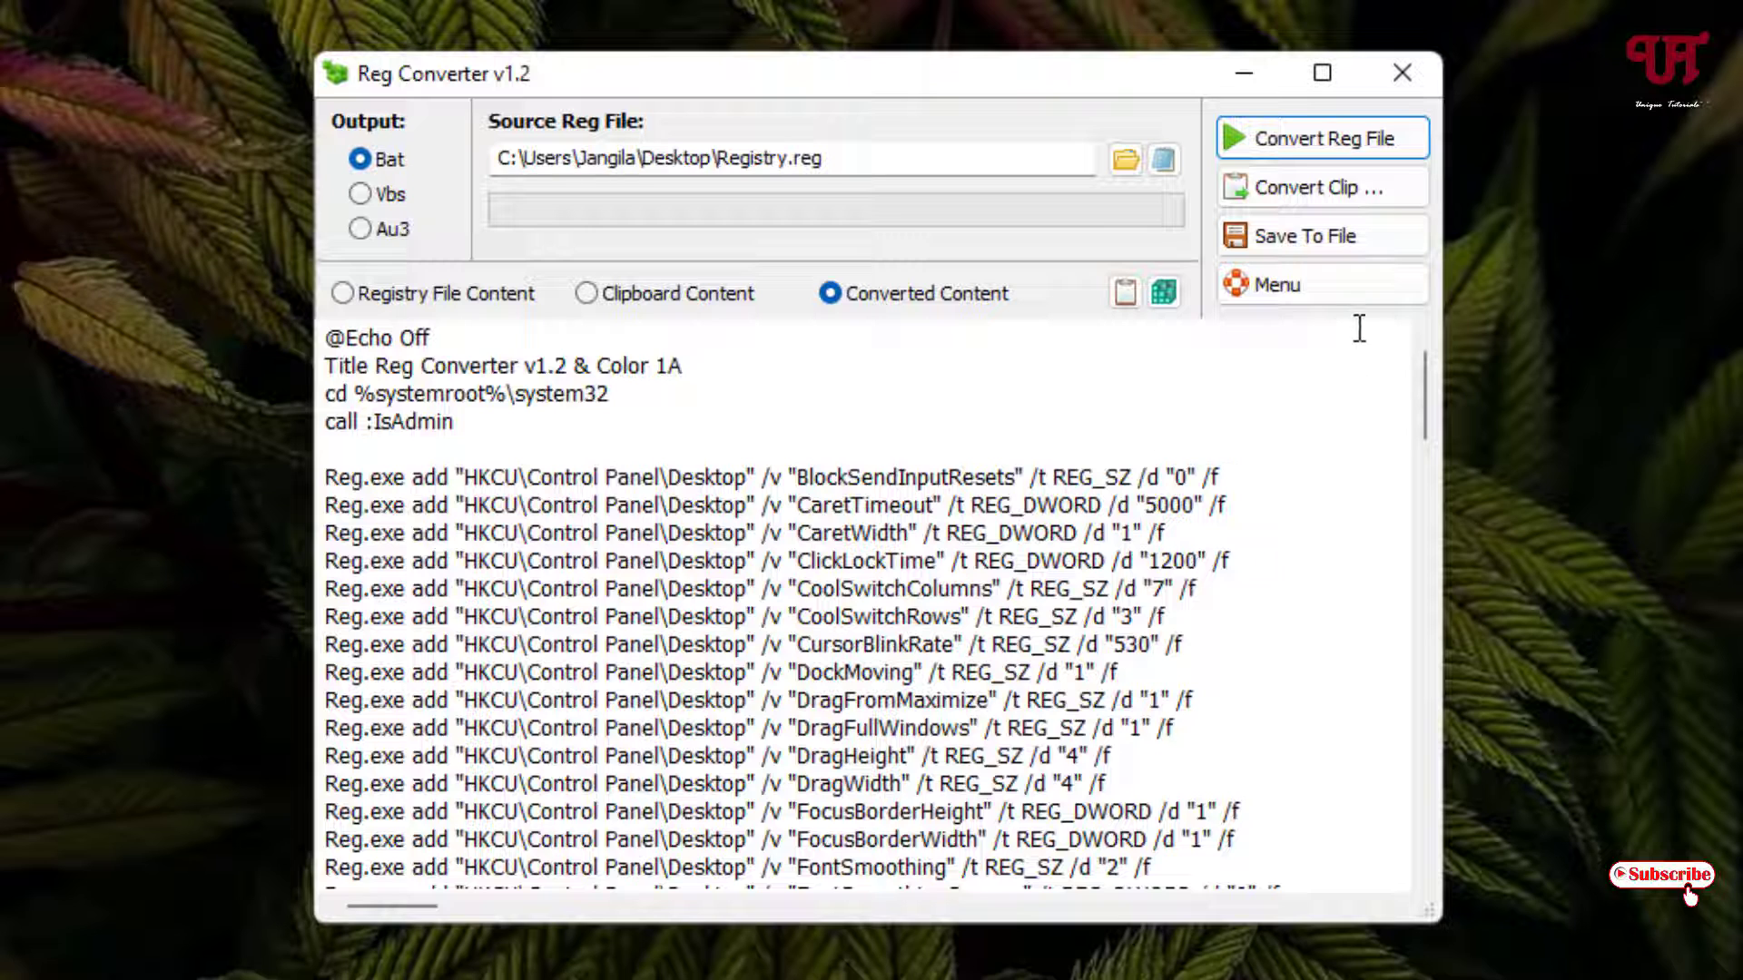
- Save the converted script to the desktop as Registry.bat (Batch Files)
left_click(1300, 234)
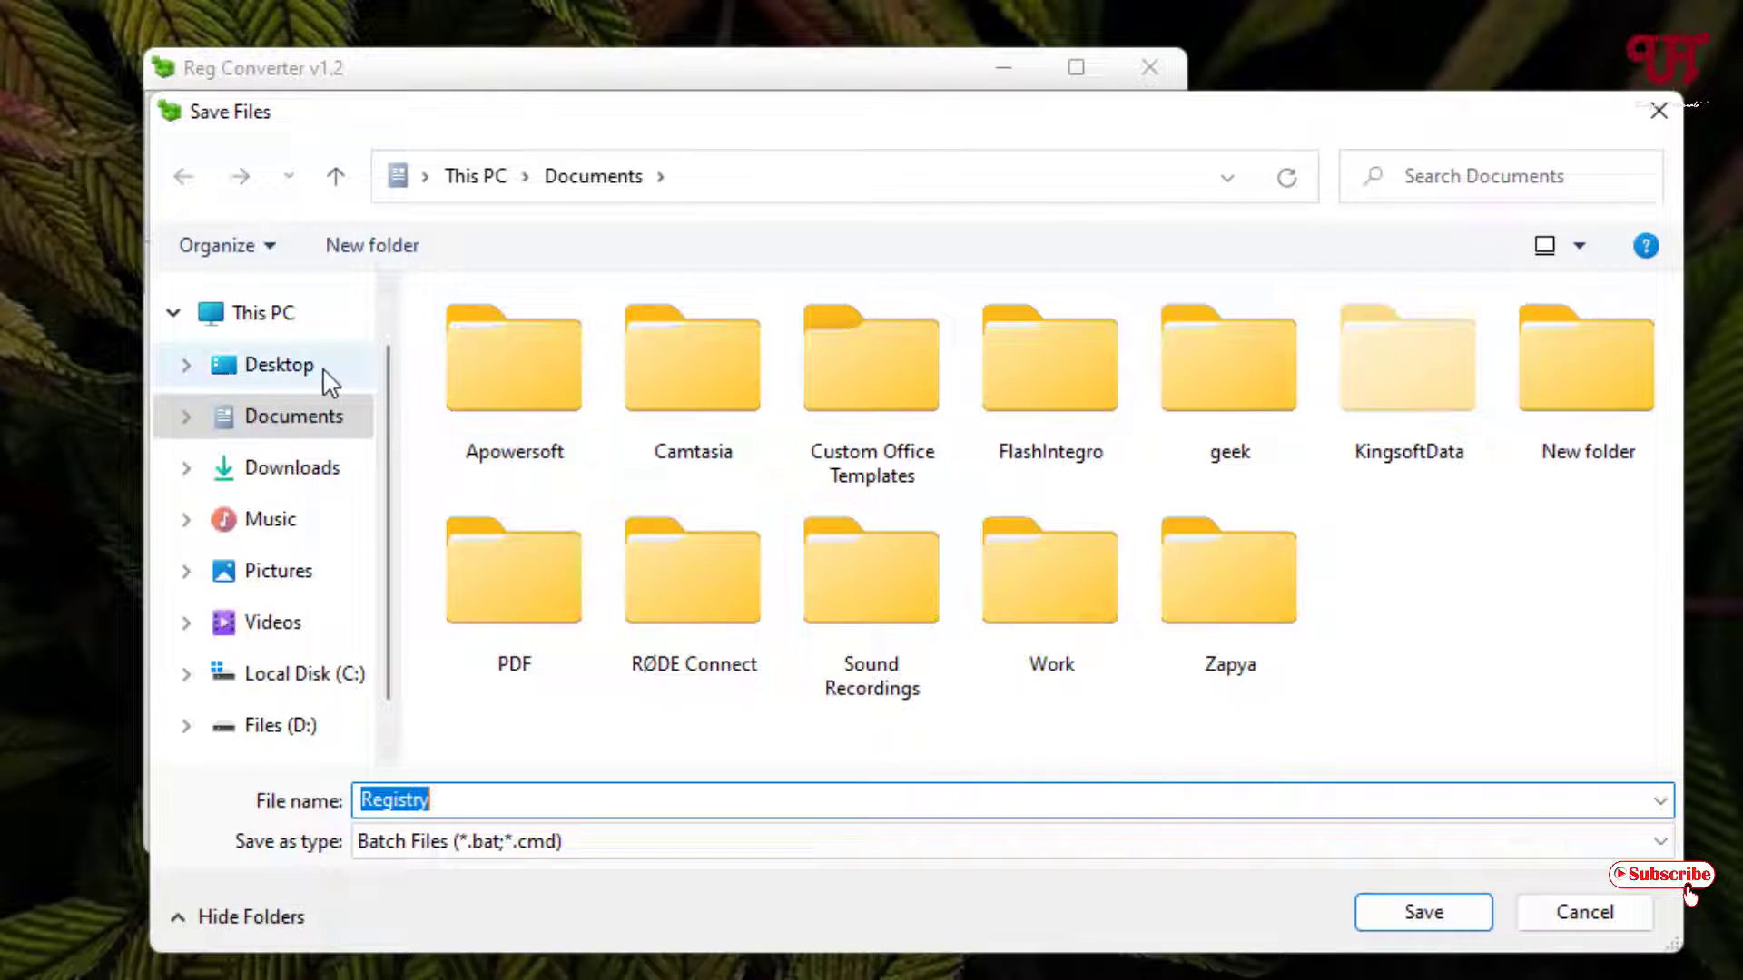
left_click(278, 365)
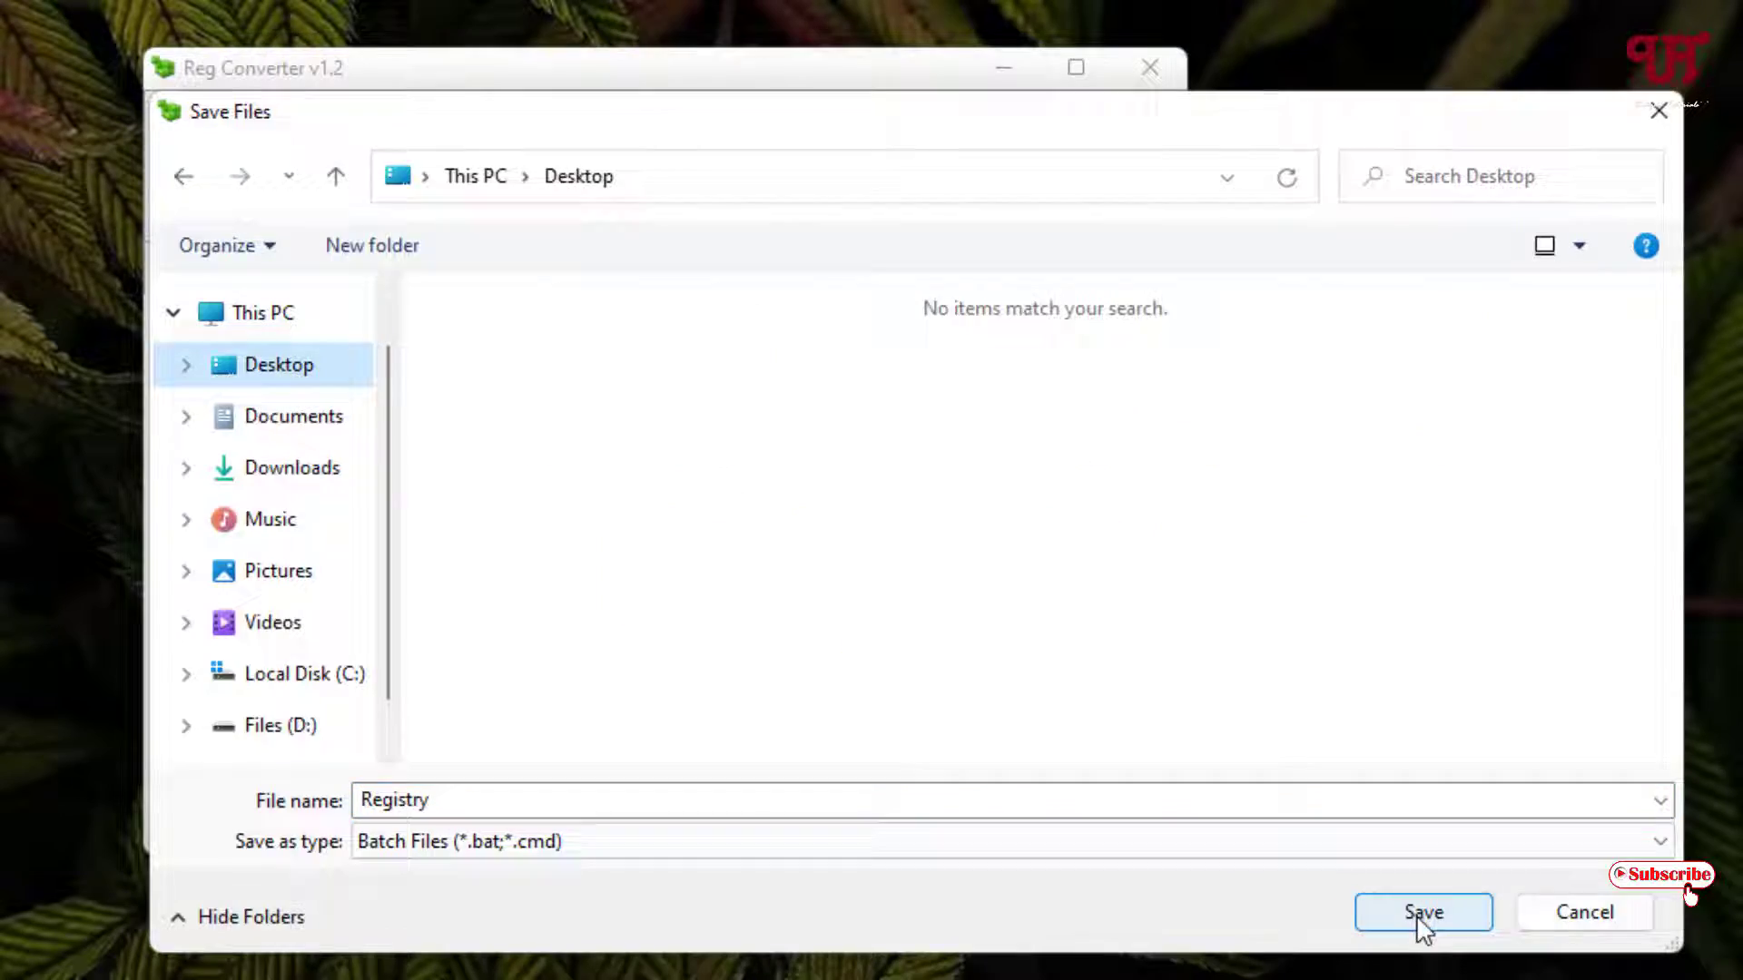
left_click(1424, 912)
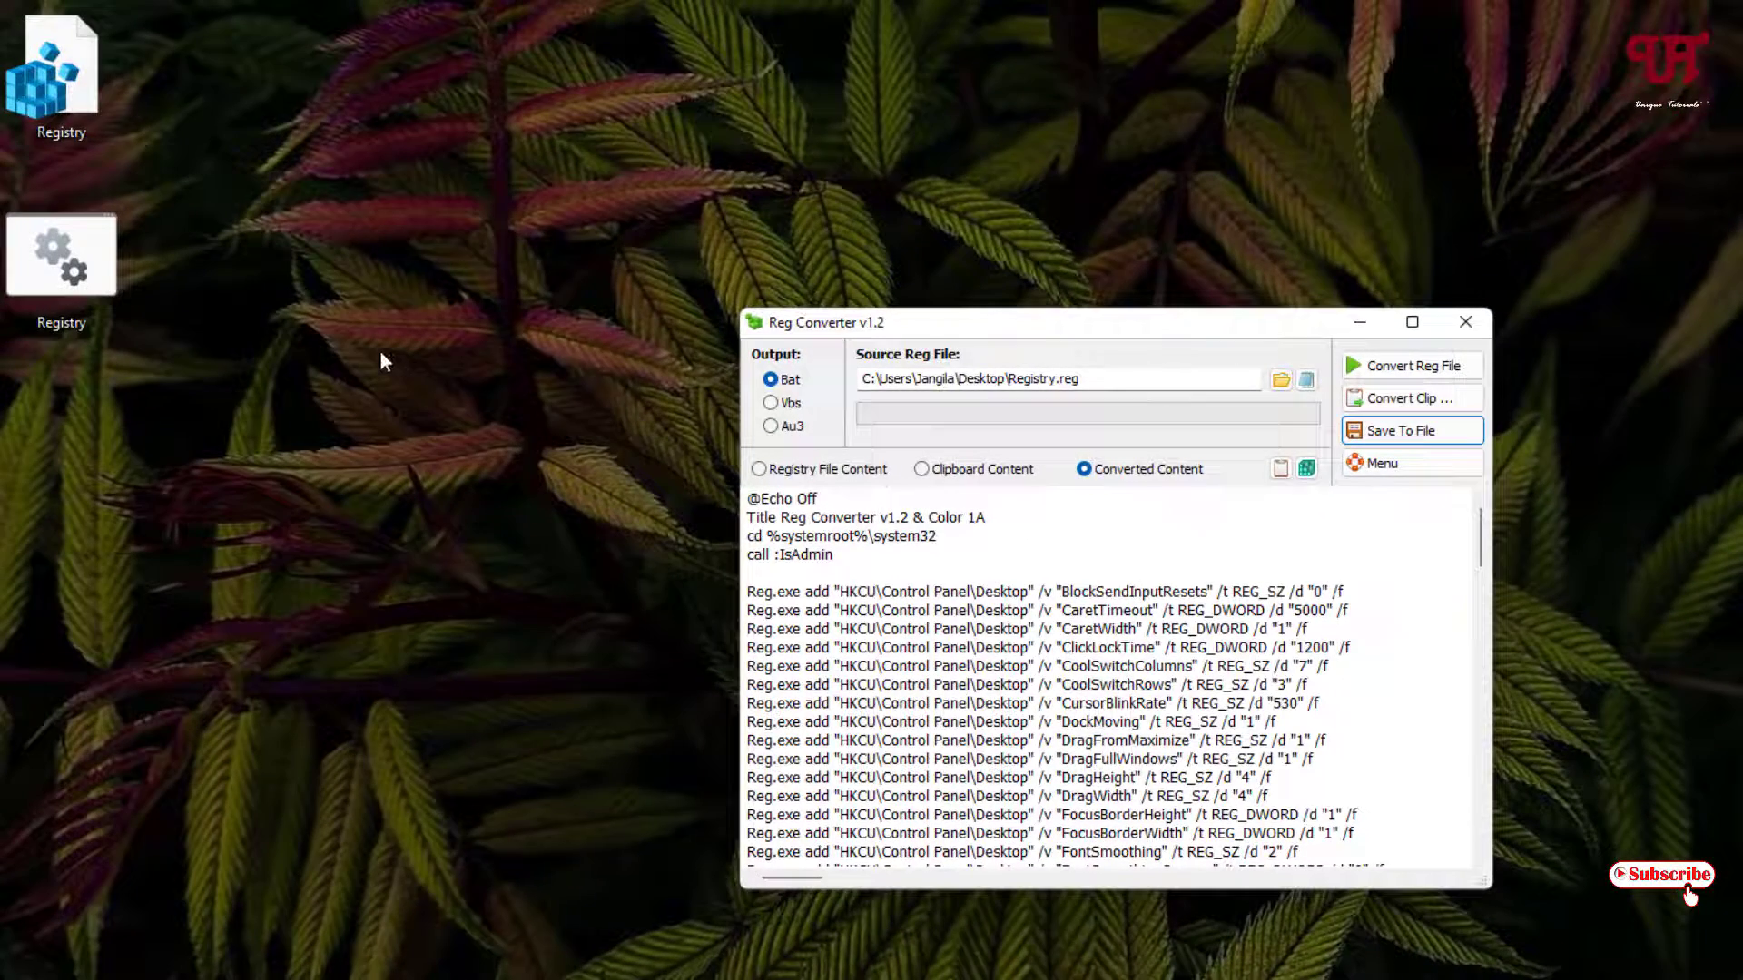
mouse_move(132, 319)
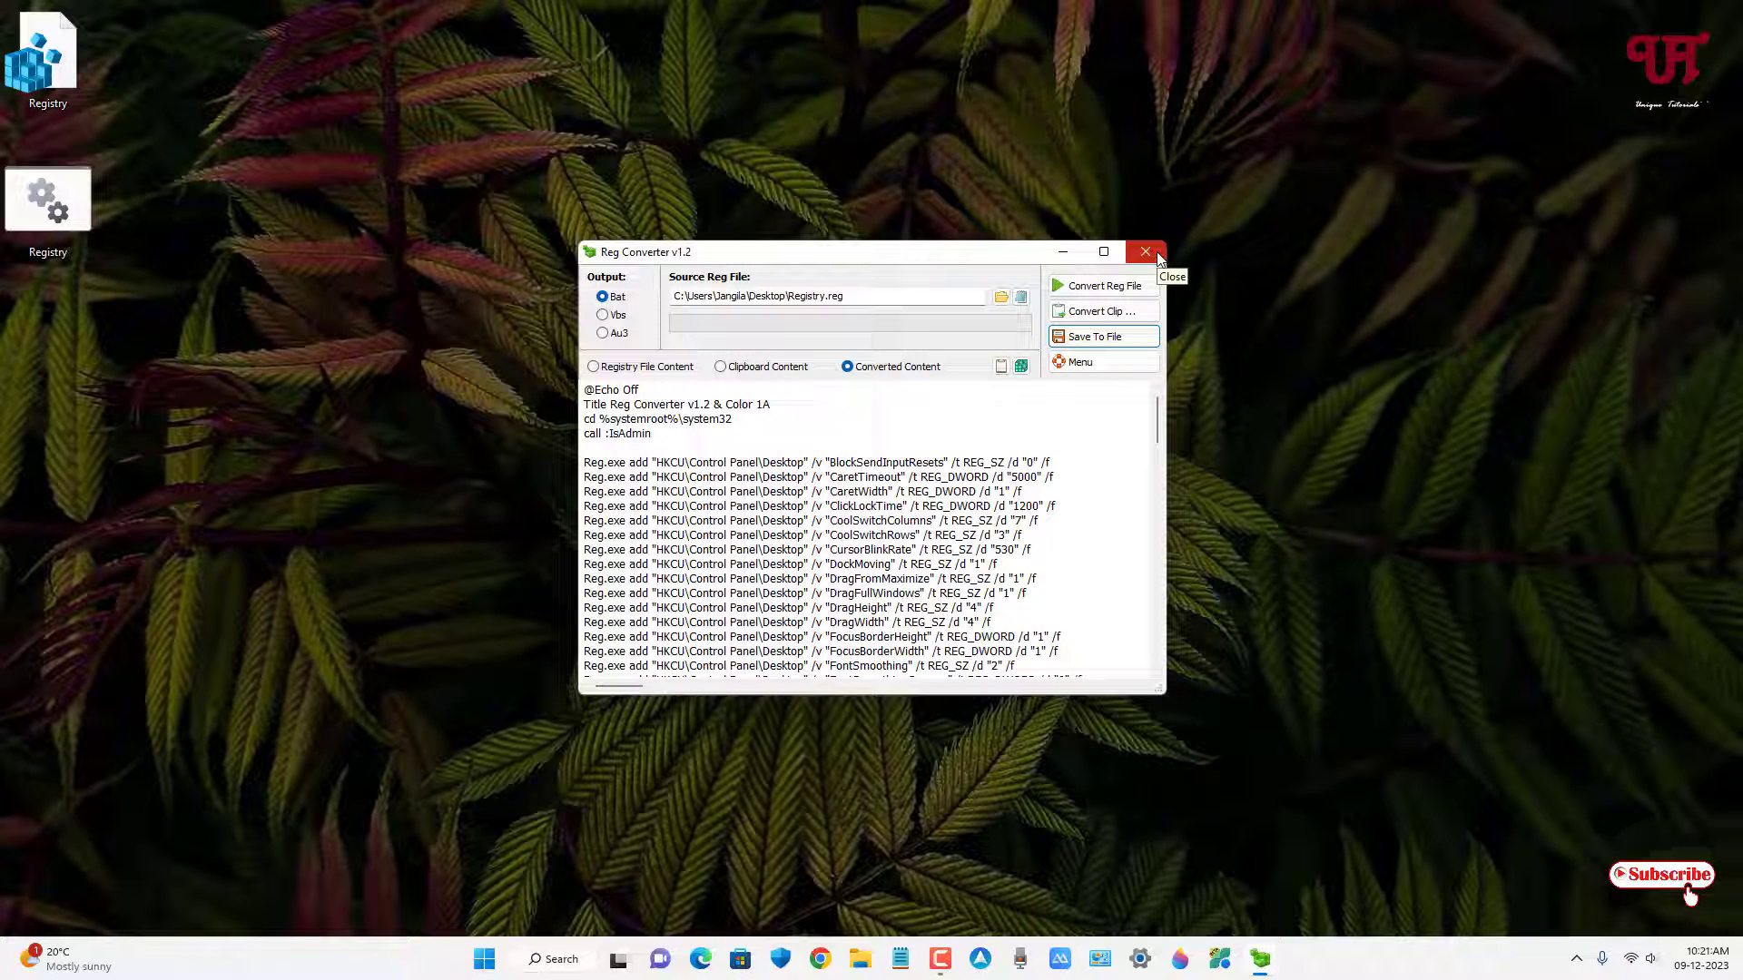
- Close Reg Converter and select the new Registry.bat icon on the desktop
left_click(1146, 250)
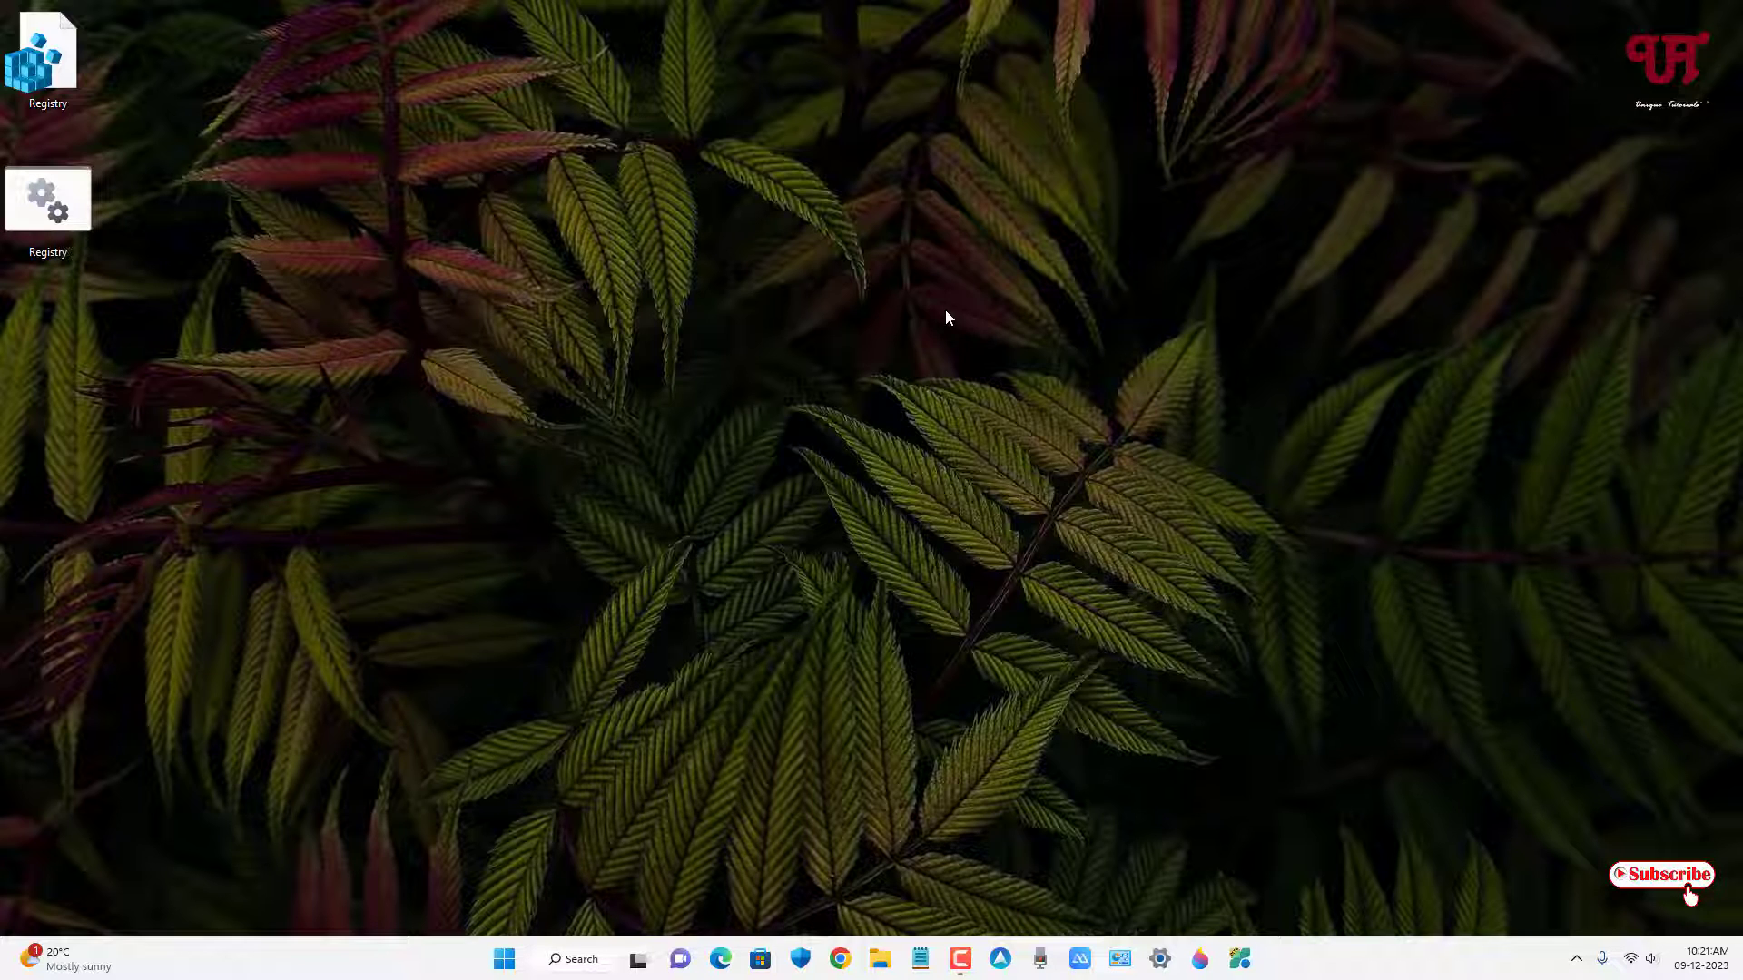
left_click(48, 197)
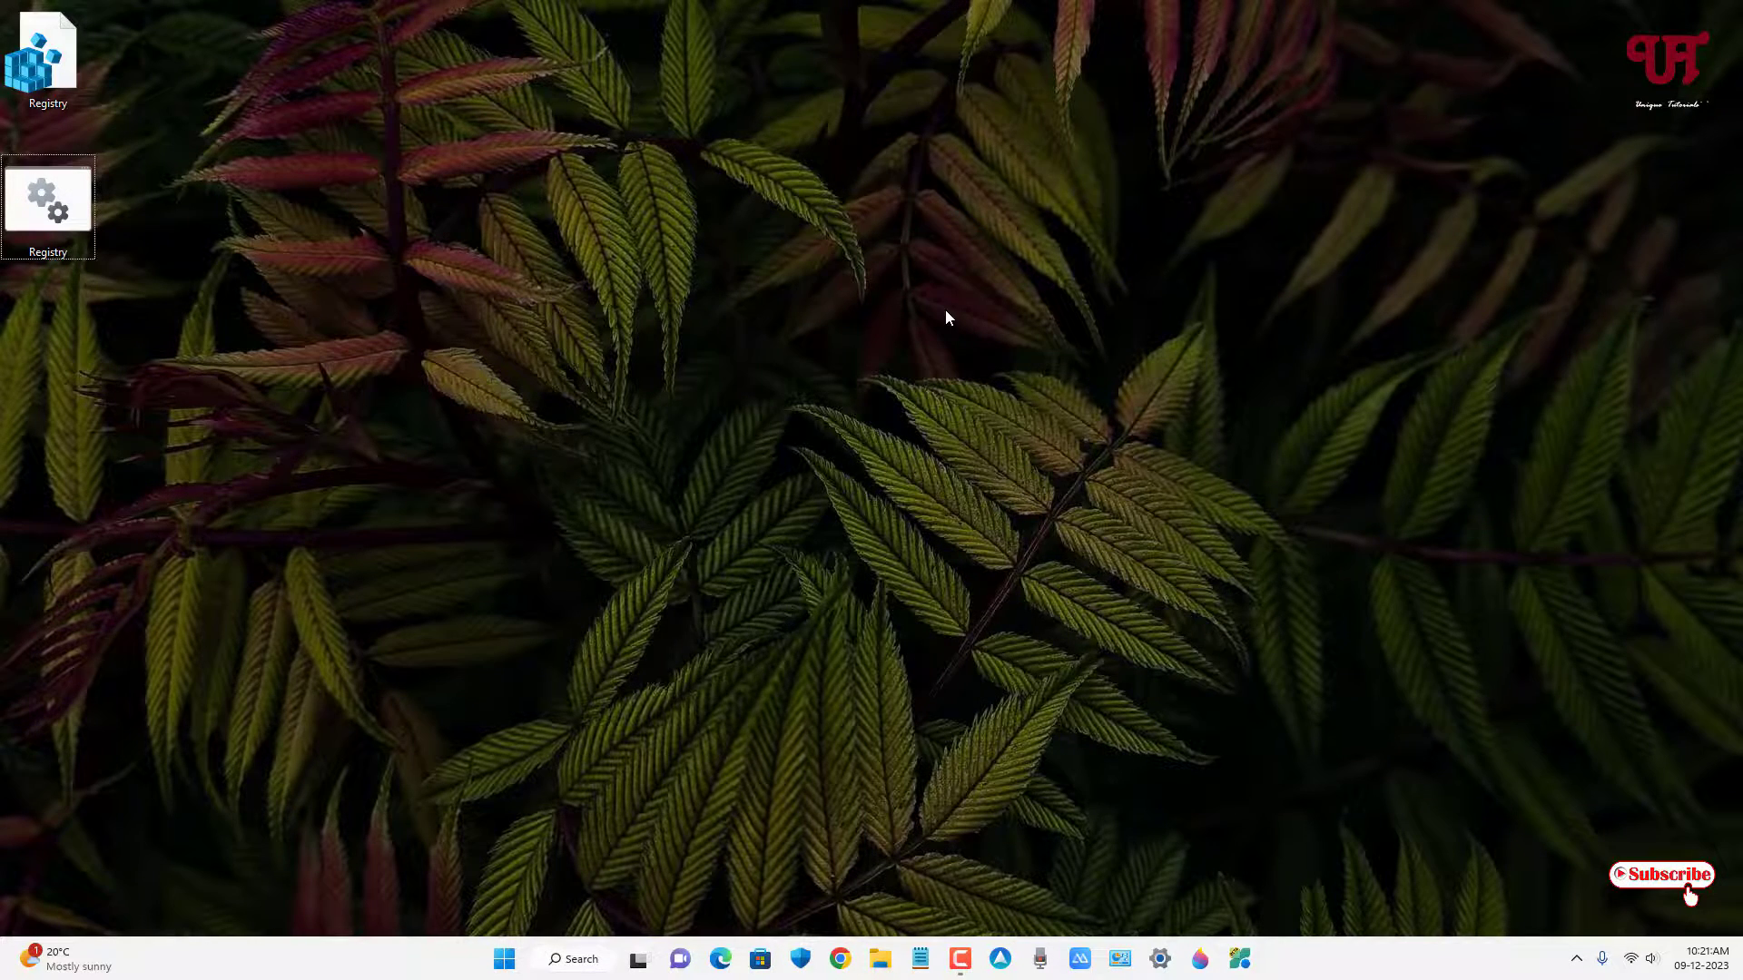